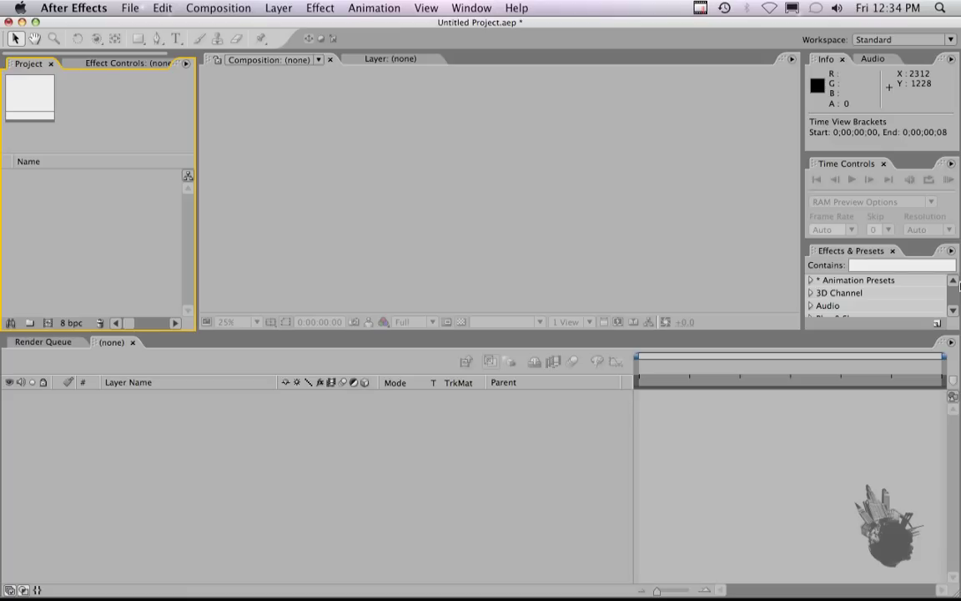
pyautogui.moveTo(591, 325)
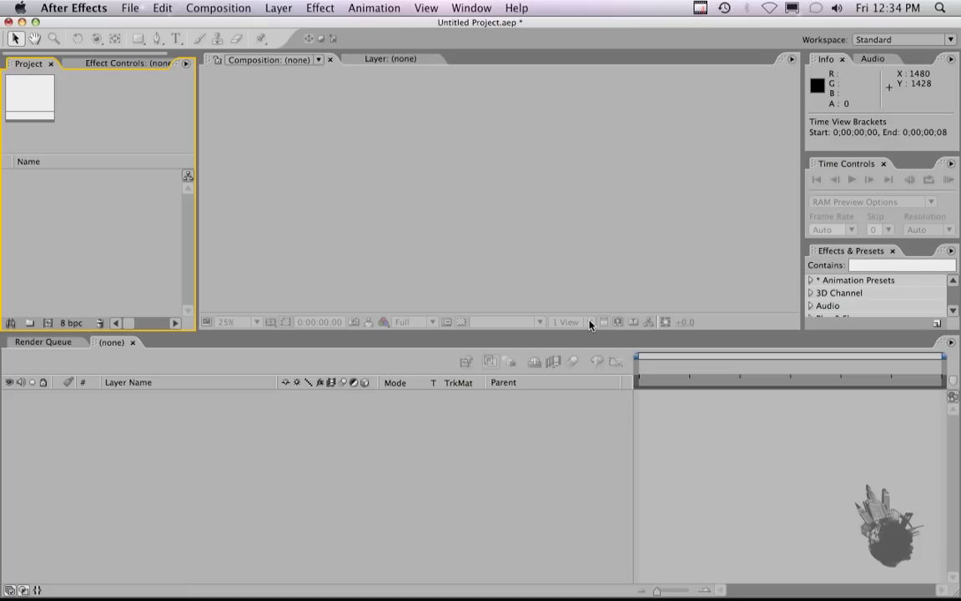
pyautogui.moveTo(167, 214)
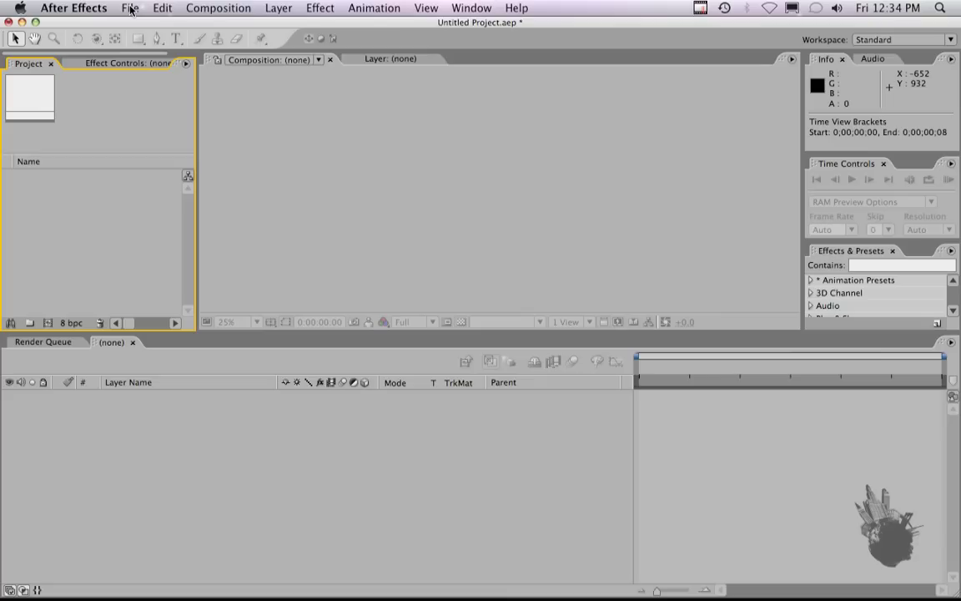
# Step: Import Bear_Sample.psd as a composition with cropped layers
pyautogui.click(130, 6)
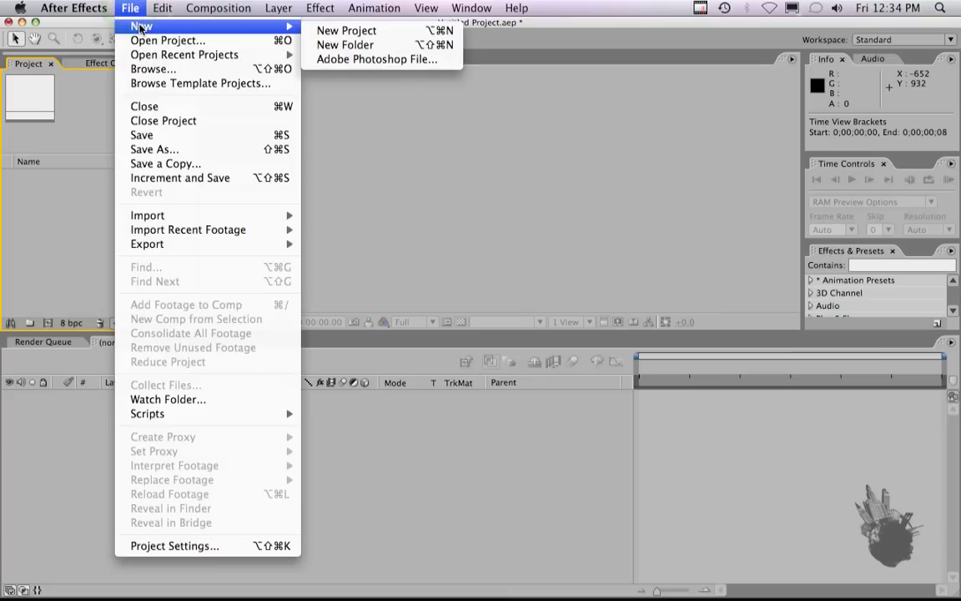
pyautogui.moveTo(187, 230)
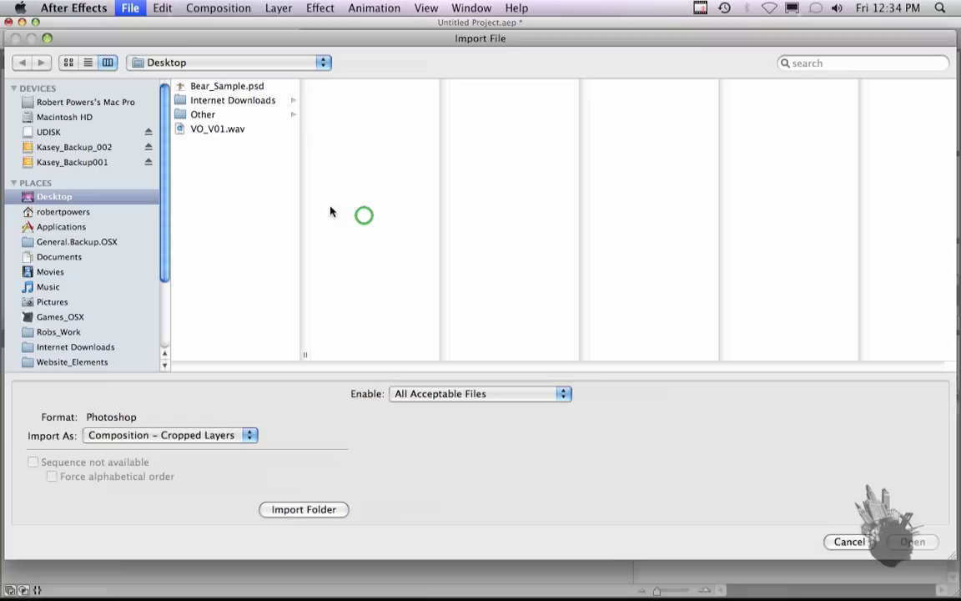
pyautogui.click(227, 87)
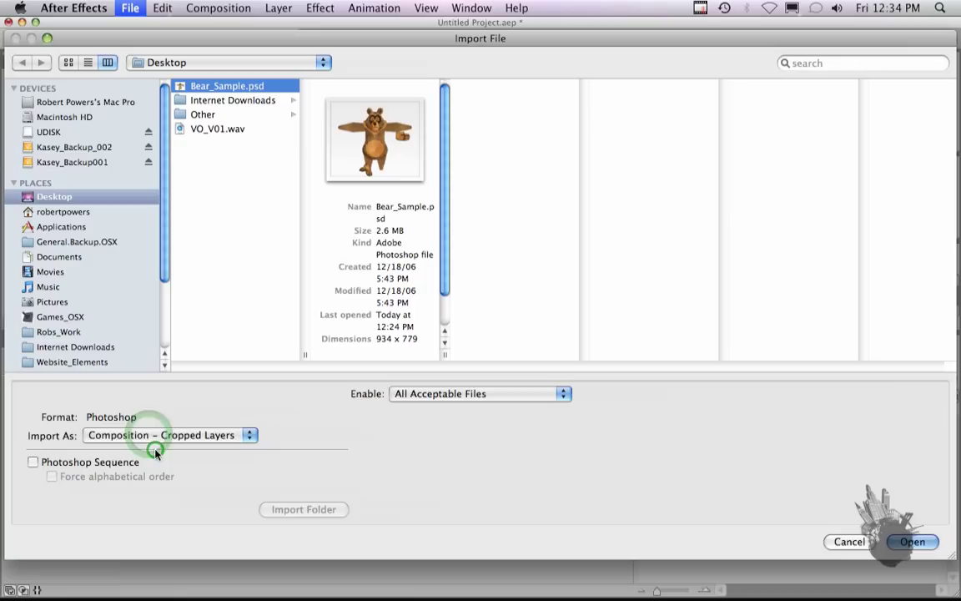
pyautogui.moveTo(373, 208)
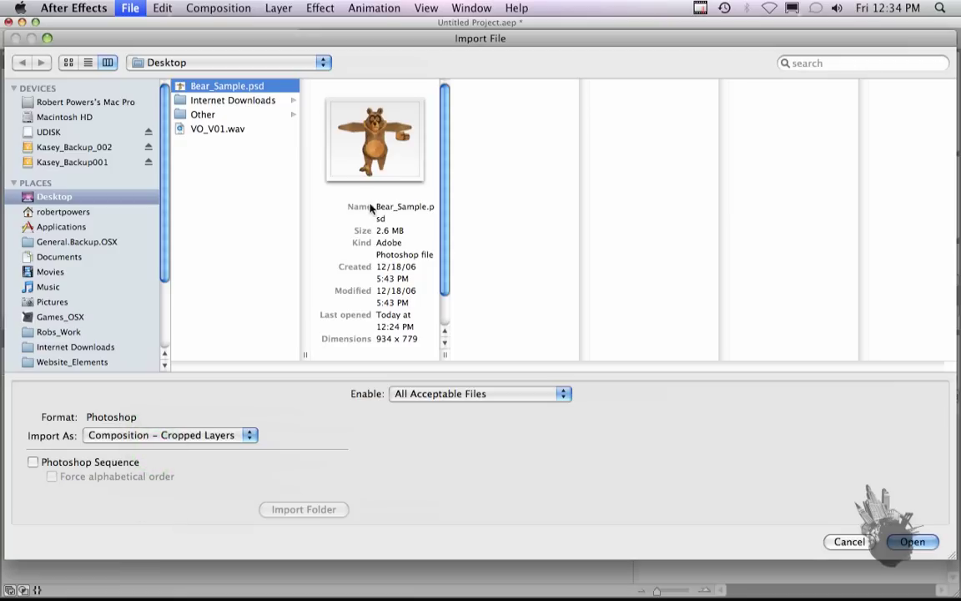
pyautogui.moveTo(358, 123)
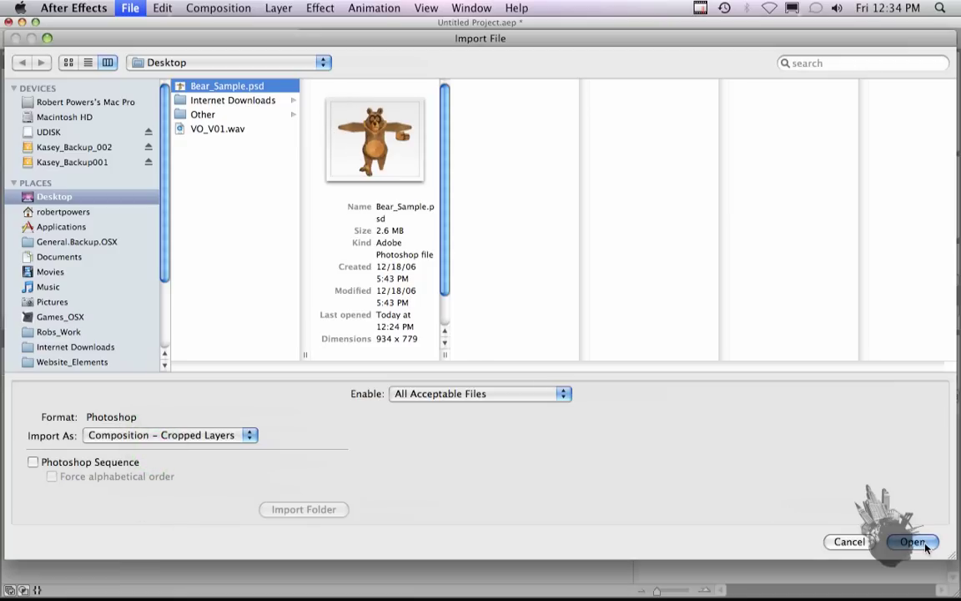
pyautogui.click(911, 541)
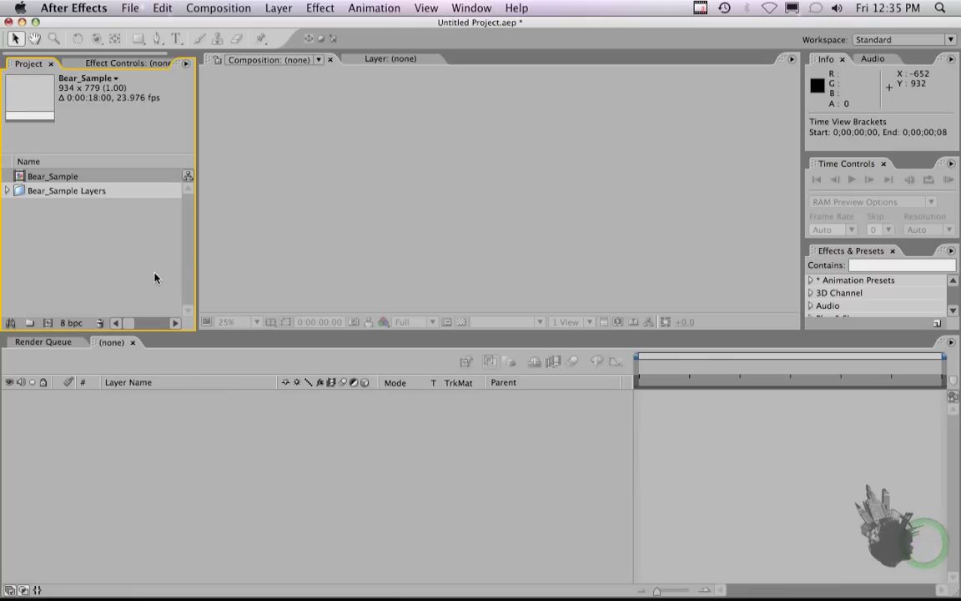
# Step: Open the Bear_Sample composition from the Project panel into the viewer and timeline
pyautogui.click(54, 175)
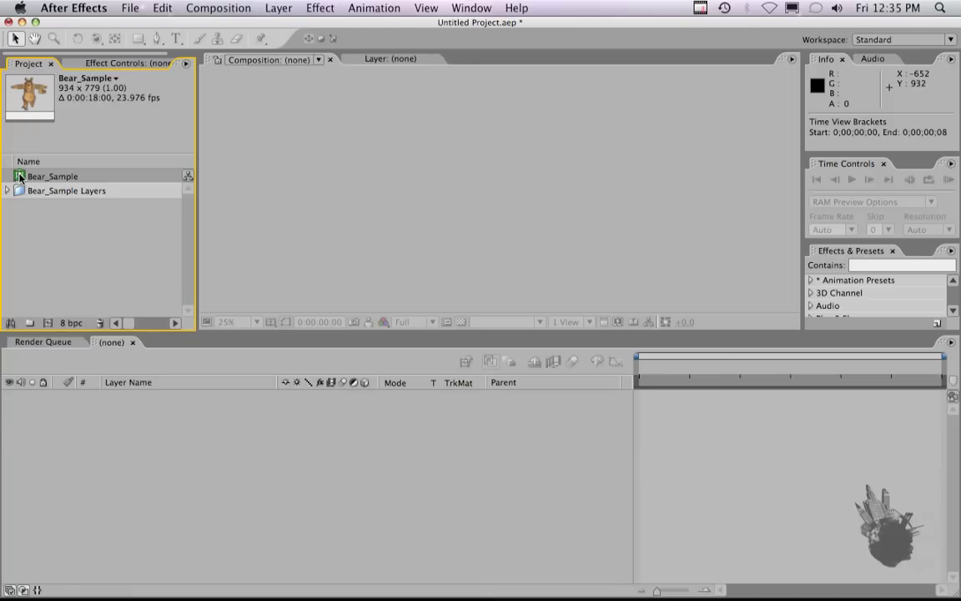
pyautogui.doubleClick(66, 190)
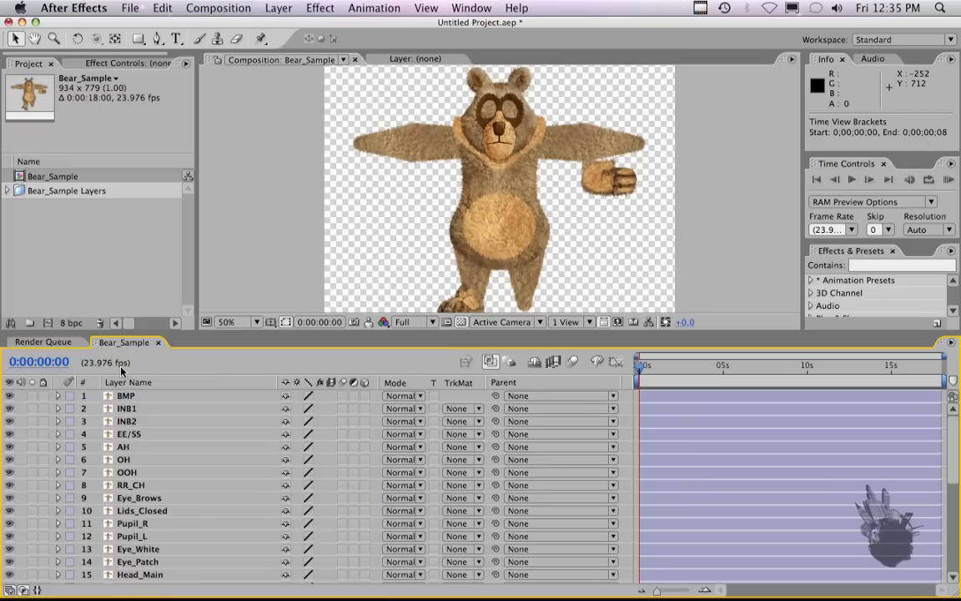
pyautogui.moveTo(175, 421)
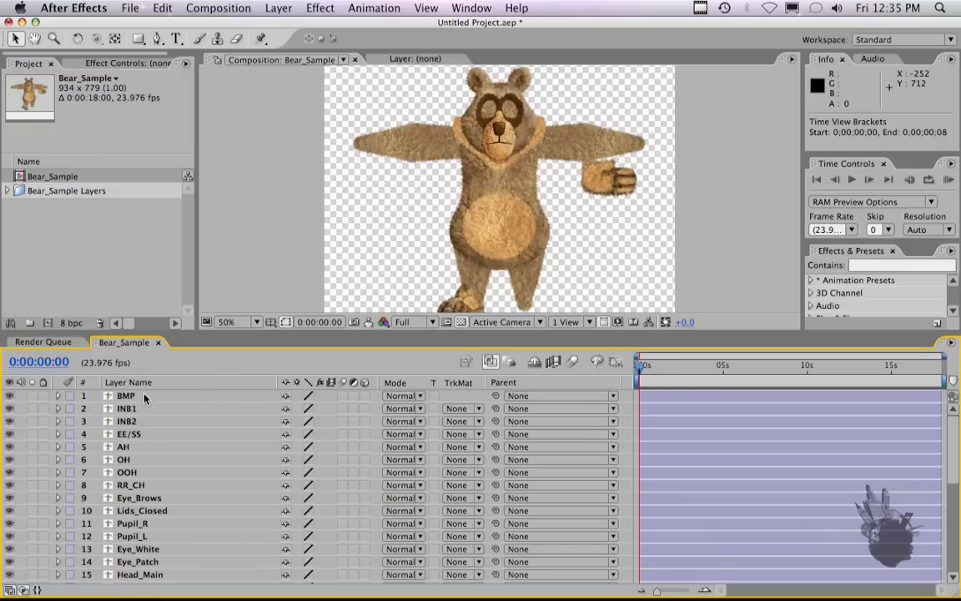
# Step: Select layers 1–8, BMP through RR_CH, in the Bear_Sample timeline
pyautogui.click(125, 394)
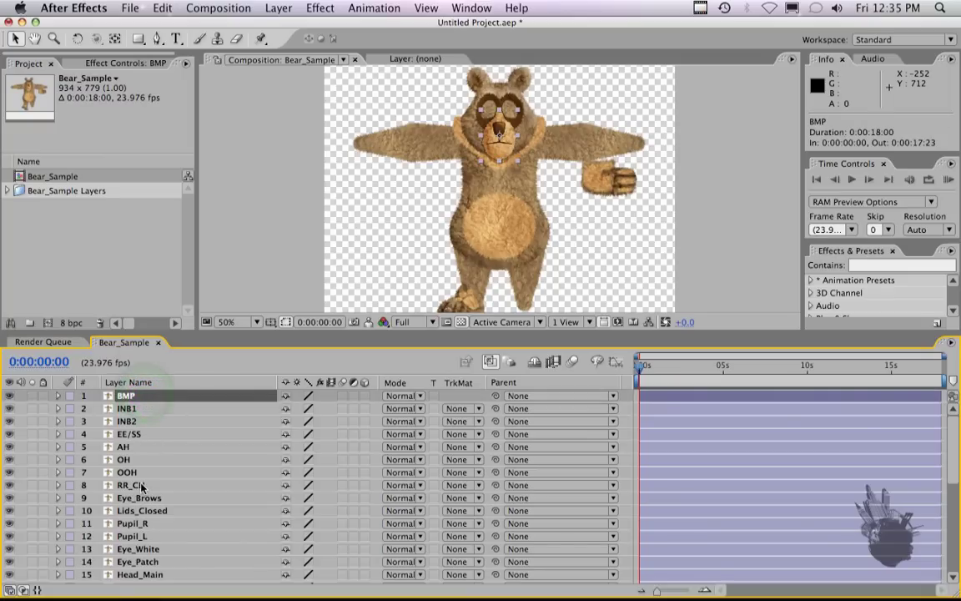
pyautogui.click(127, 484)
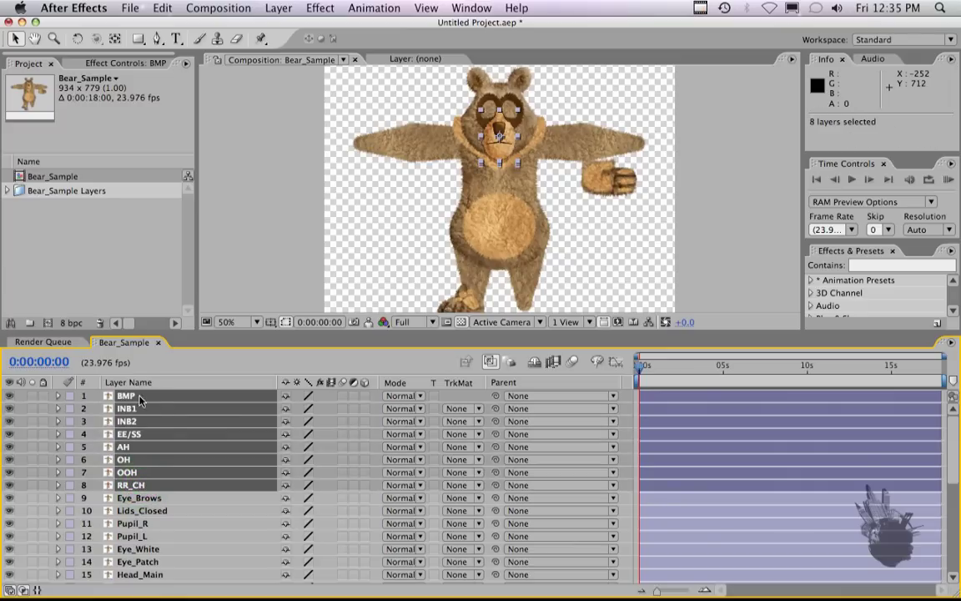
pyautogui.moveTo(140, 420)
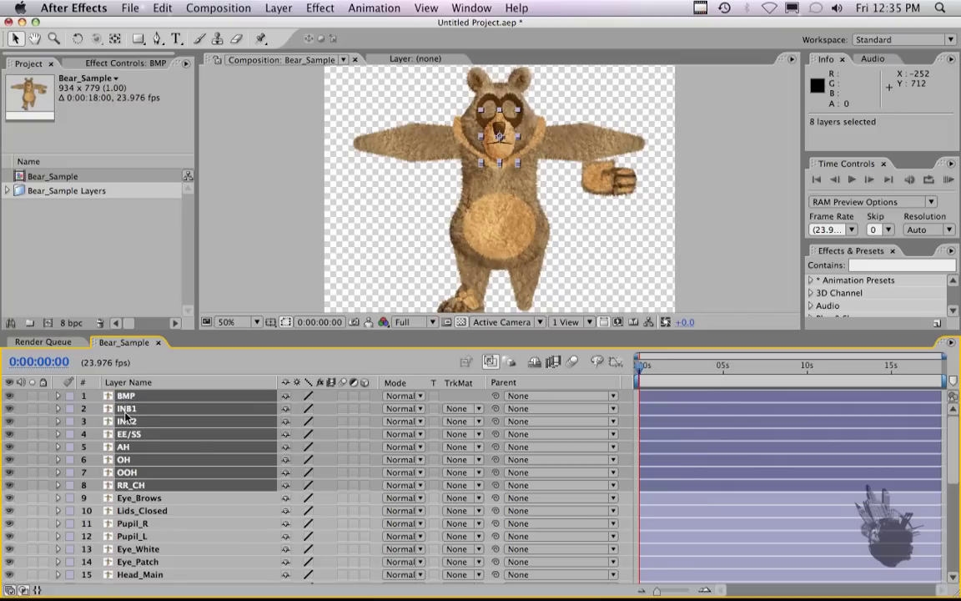
pyautogui.moveTo(141, 414)
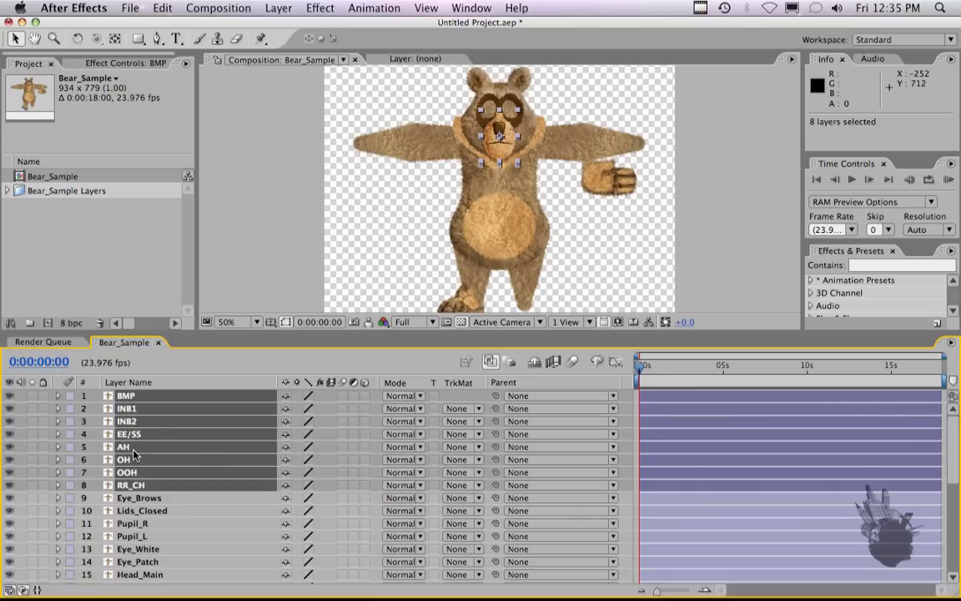
pyautogui.moveTo(137, 491)
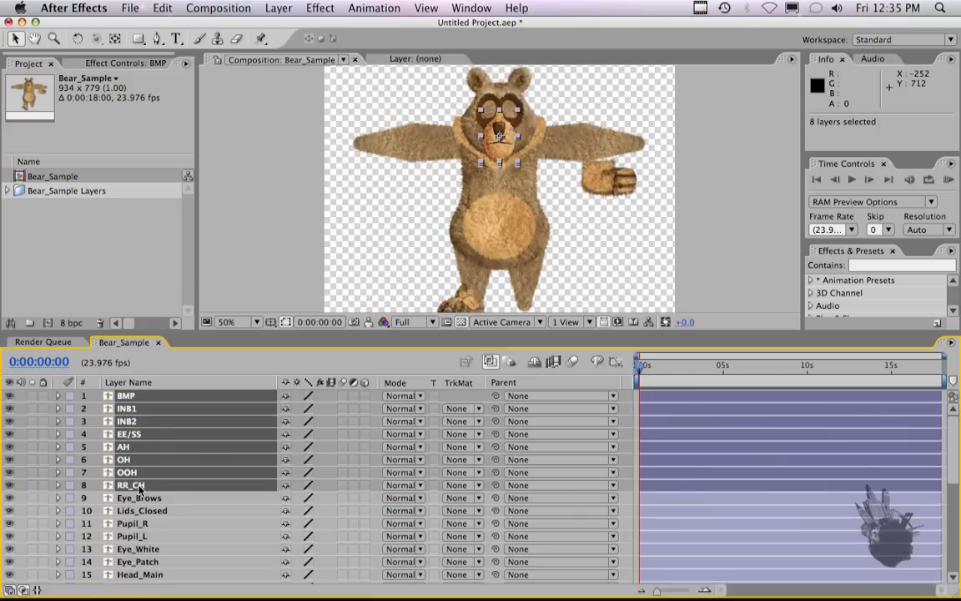
pyautogui.moveTo(142, 459)
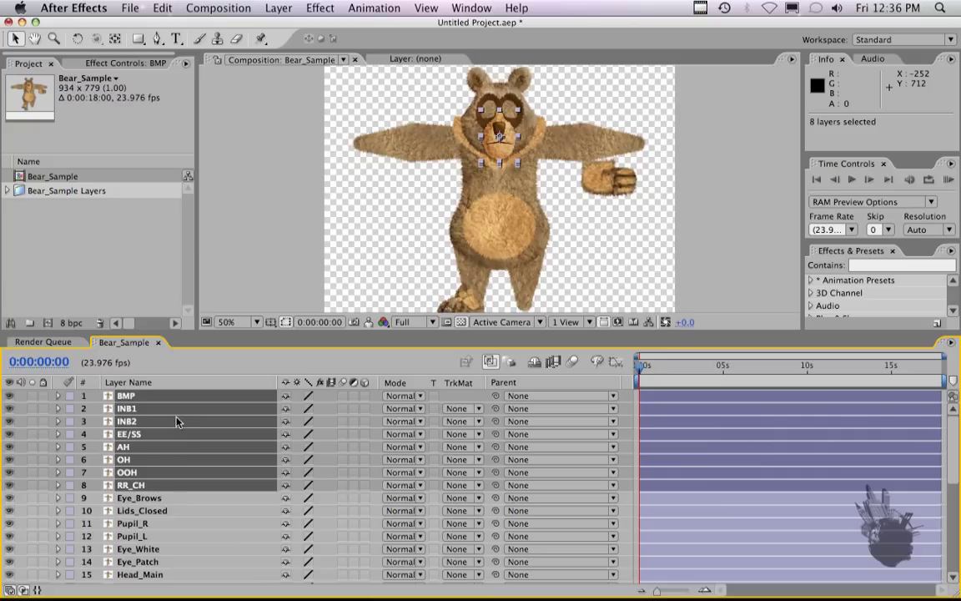
pyautogui.moveTo(125, 421)
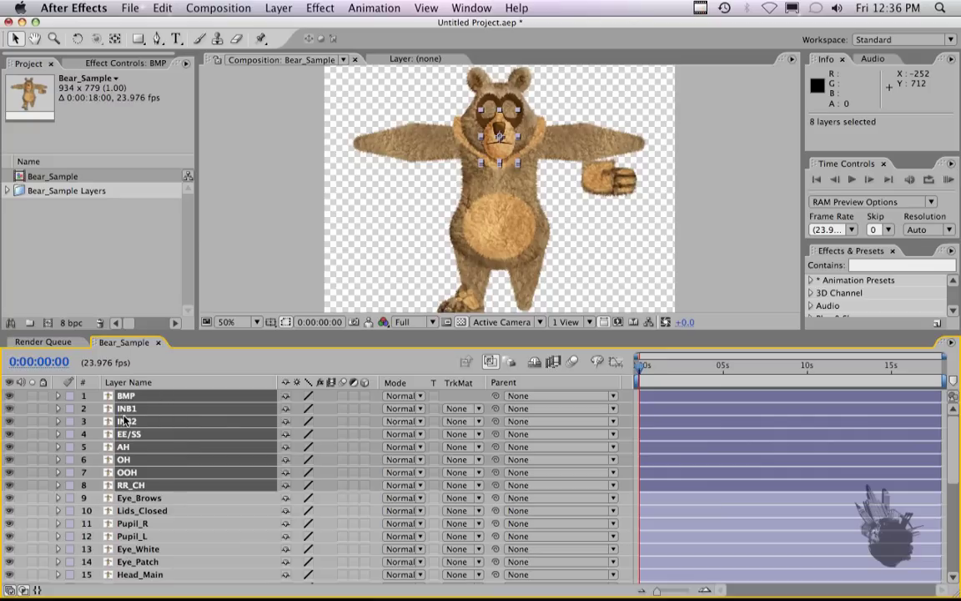
pyautogui.moveTo(144, 484)
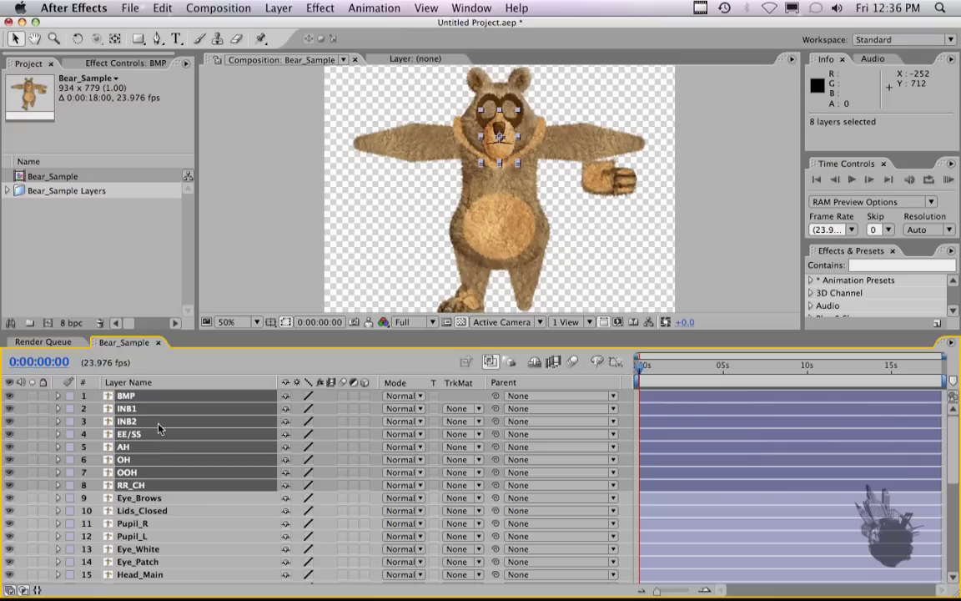
pyautogui.moveTo(241, 7)
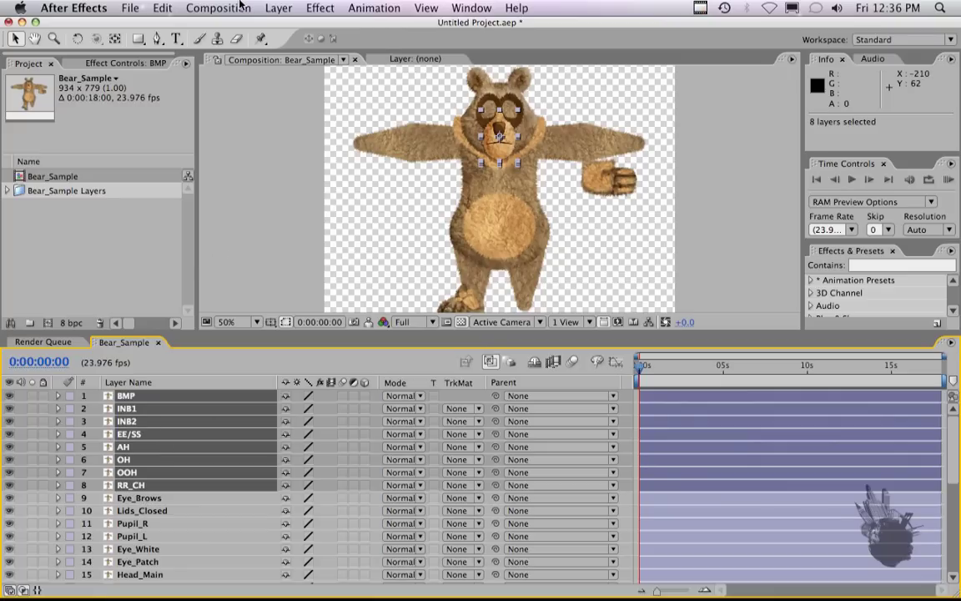
# Step: Pre-compose the selected layers into a composition named 'Mouth', moving all attributes into it
pyautogui.click(277, 7)
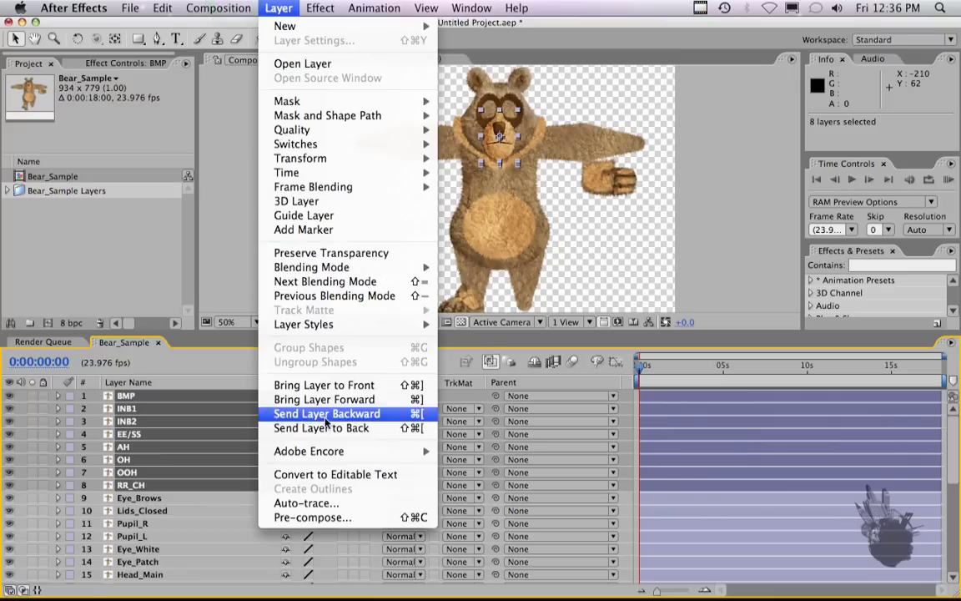
pyautogui.click(313, 517)
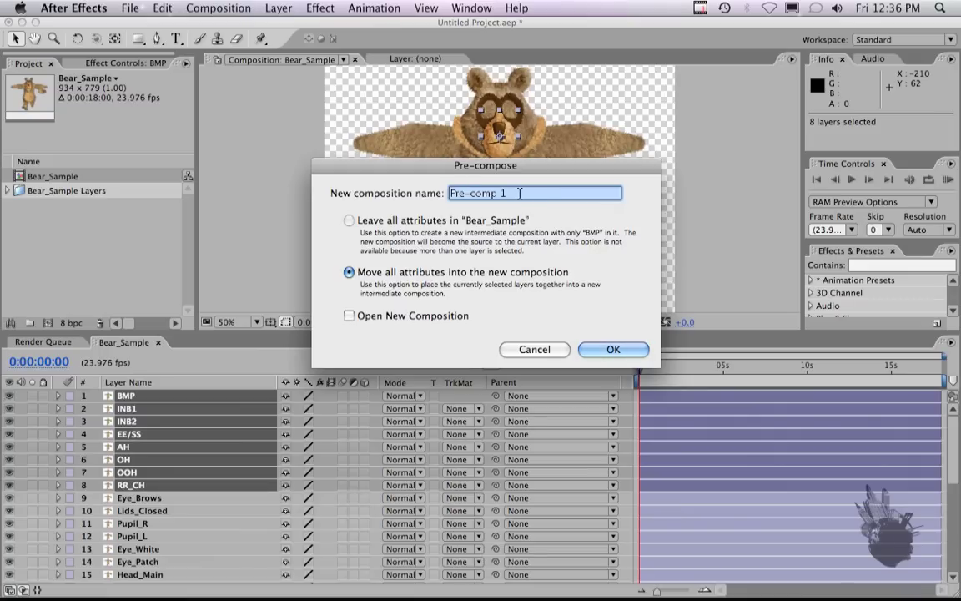
pyautogui.moveTo(394, 187)
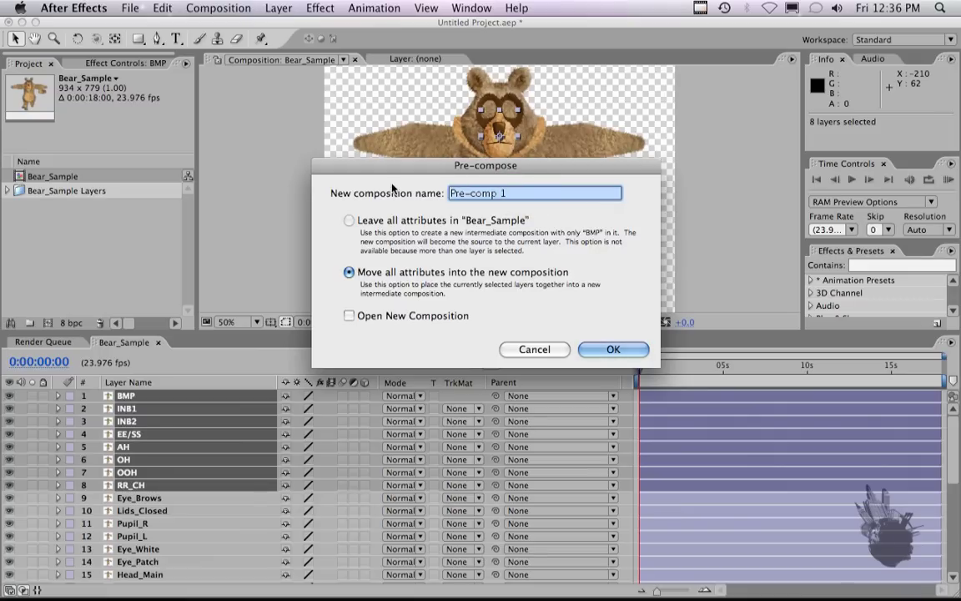
pyautogui.write('Mouth')
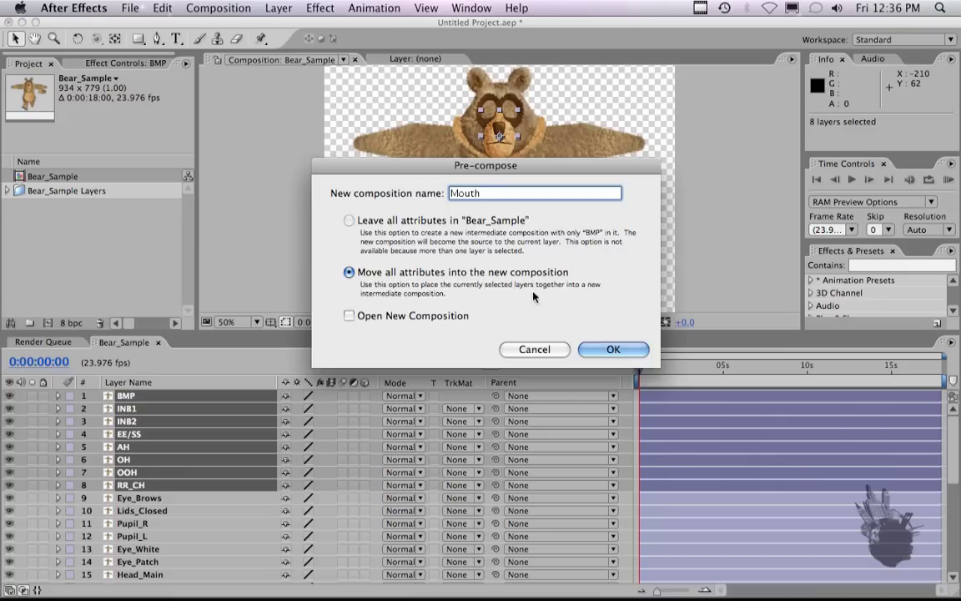
pyautogui.click(614, 349)
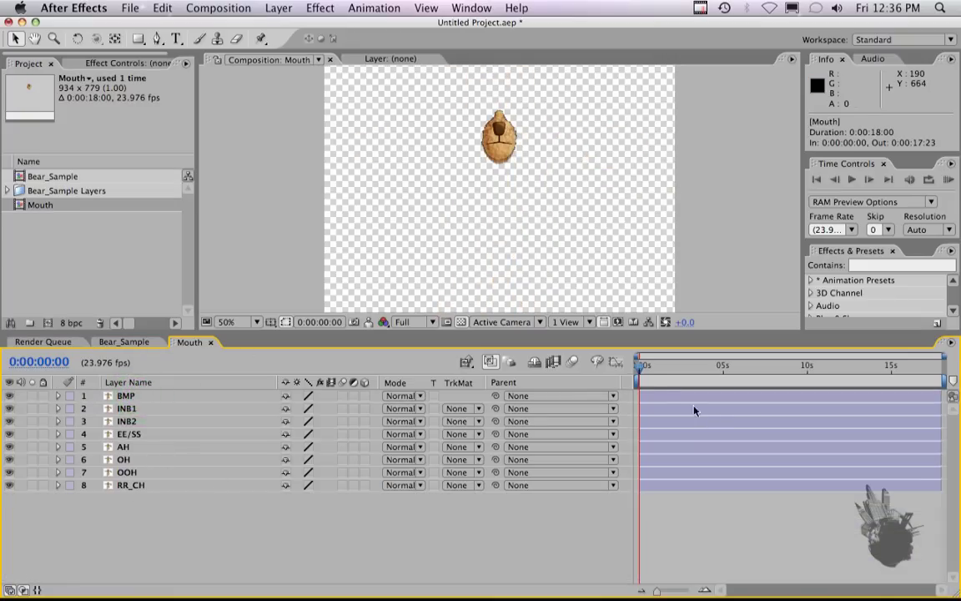
pyautogui.moveTo(644, 402)
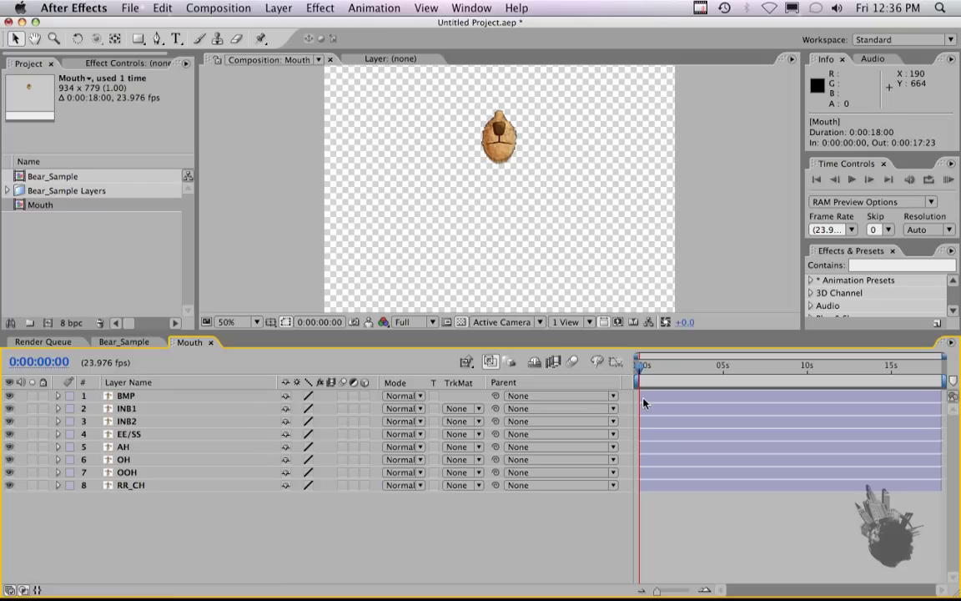
pyautogui.moveTo(721, 384)
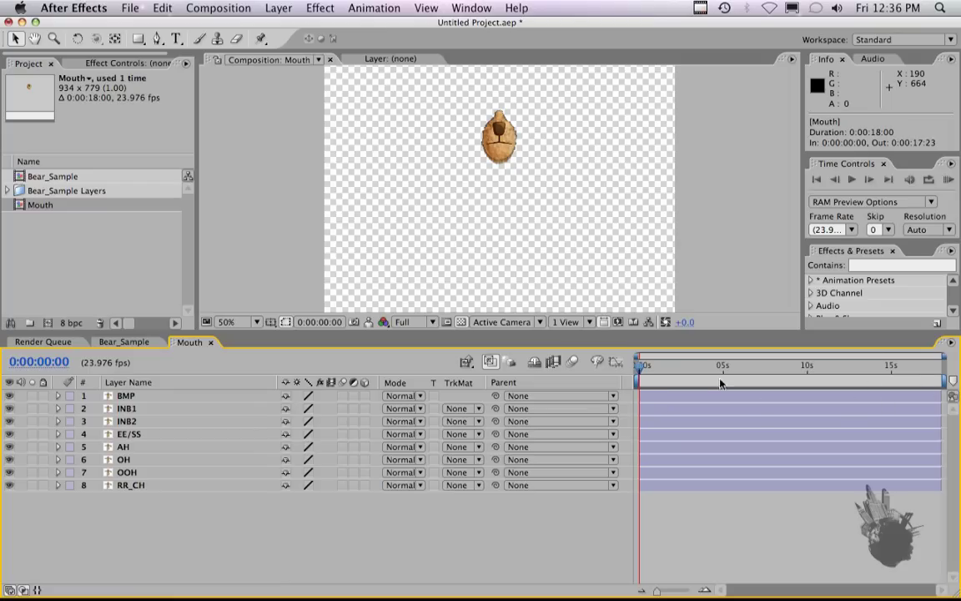
pyautogui.moveTo(591, 411)
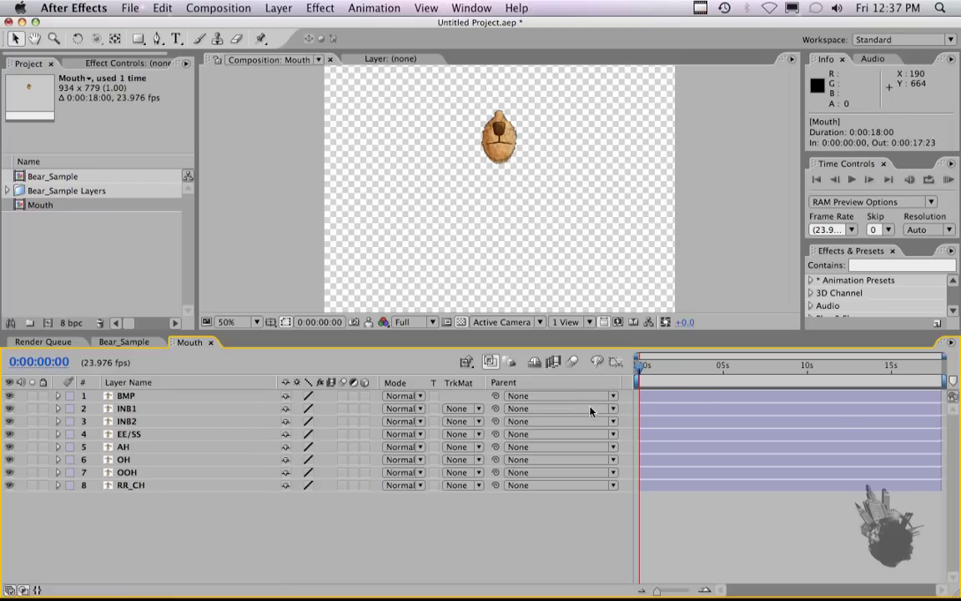
pyautogui.moveTo(487, 154)
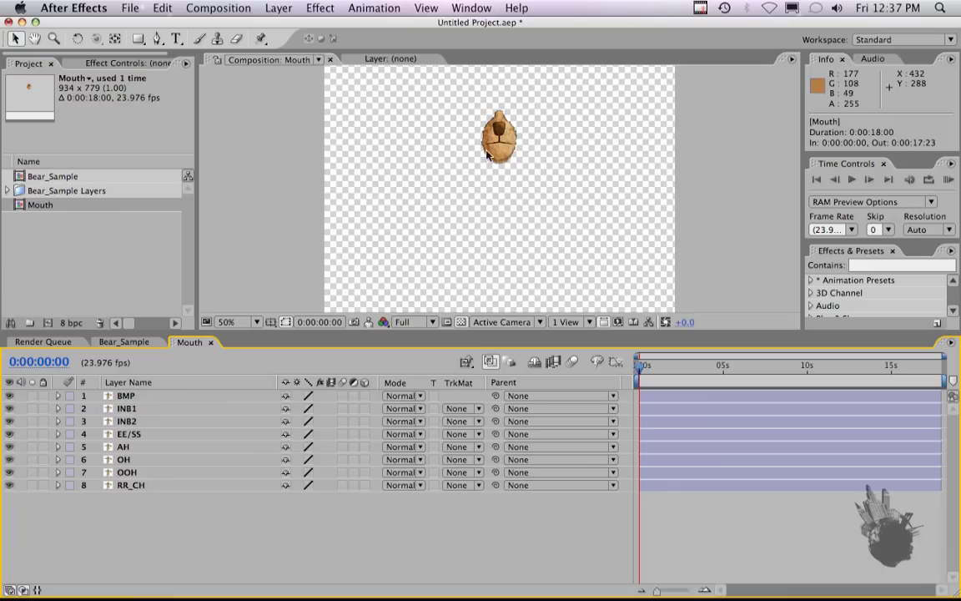
# Step: Trim the BMP mouth layer's out point so it lasts a single frame
pyautogui.click(125, 394)
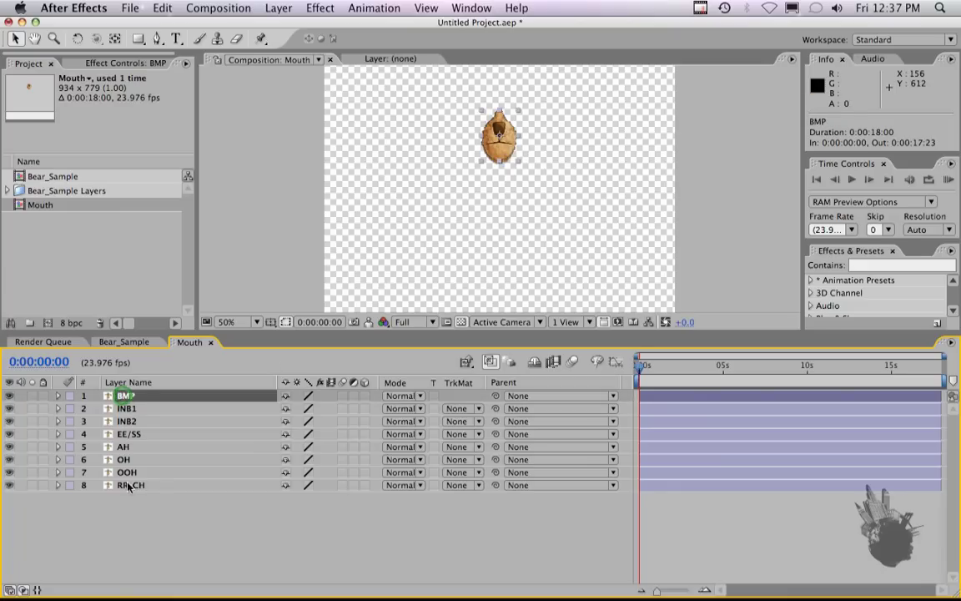
pyautogui.press('cmd+a')
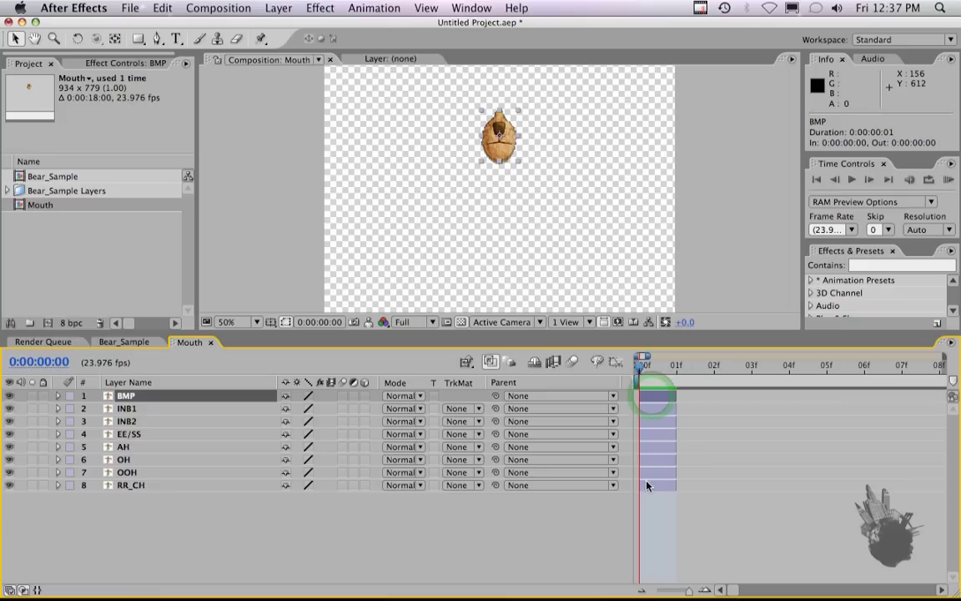
pyautogui.moveTo(848, 488)
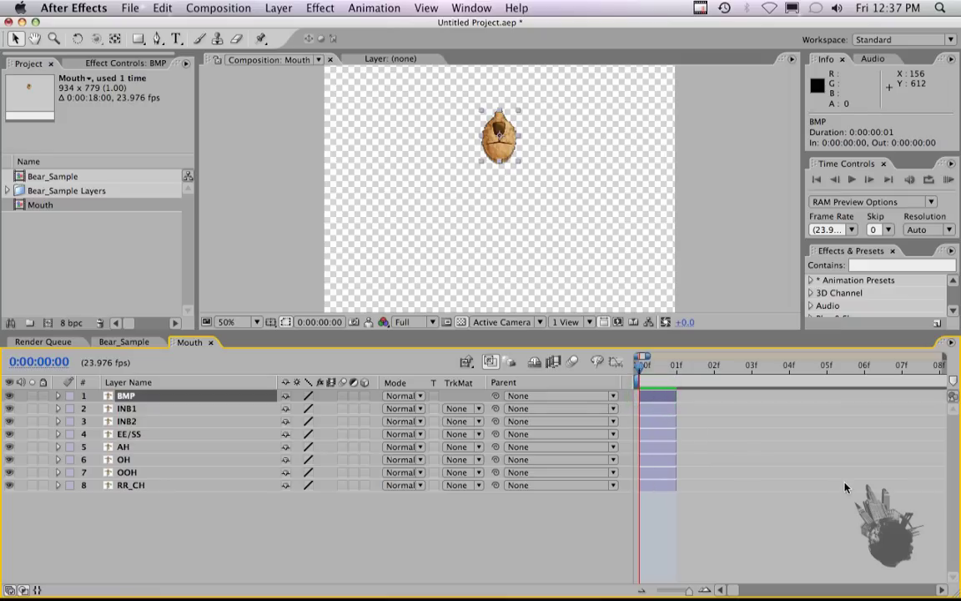
pyautogui.moveTo(681, 377)
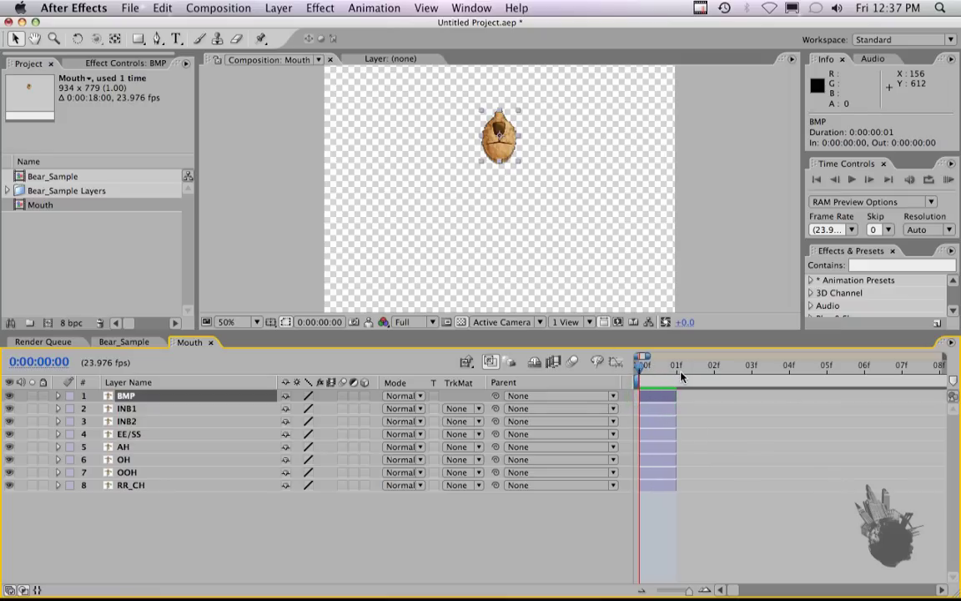
pyautogui.moveTo(768, 369)
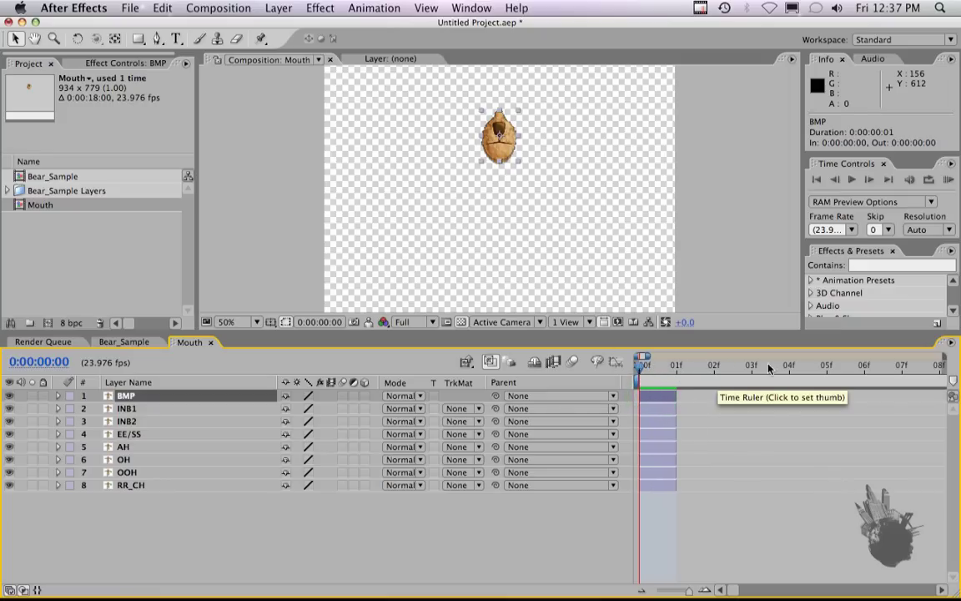
pyautogui.moveTo(867, 369)
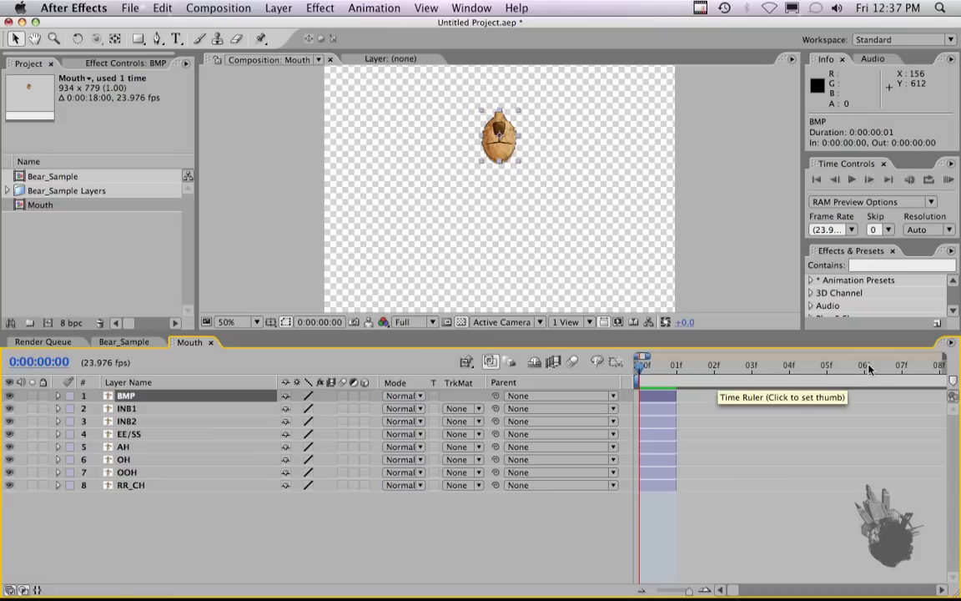
pyautogui.moveTo(343, 437)
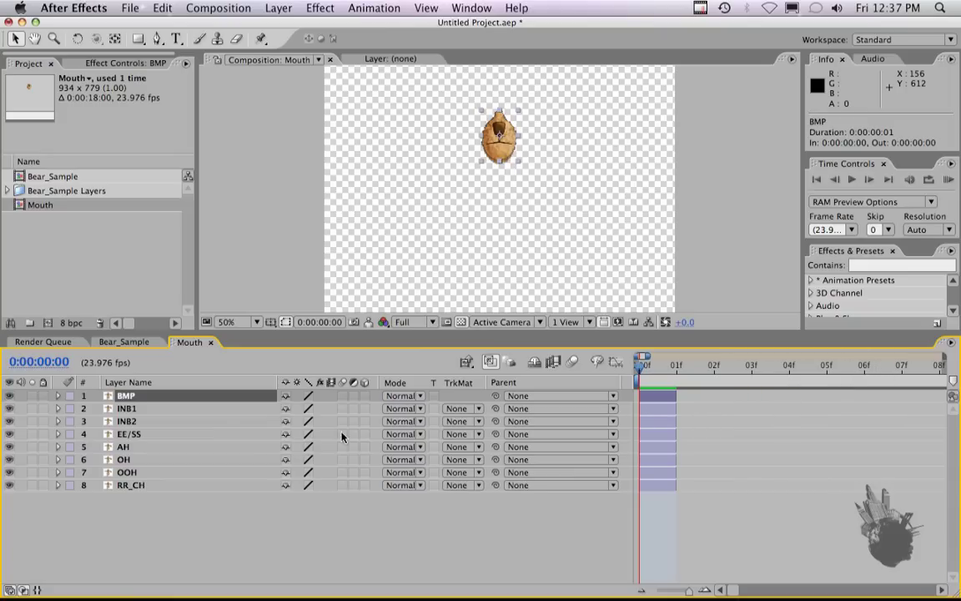
pyautogui.moveTo(137, 489)
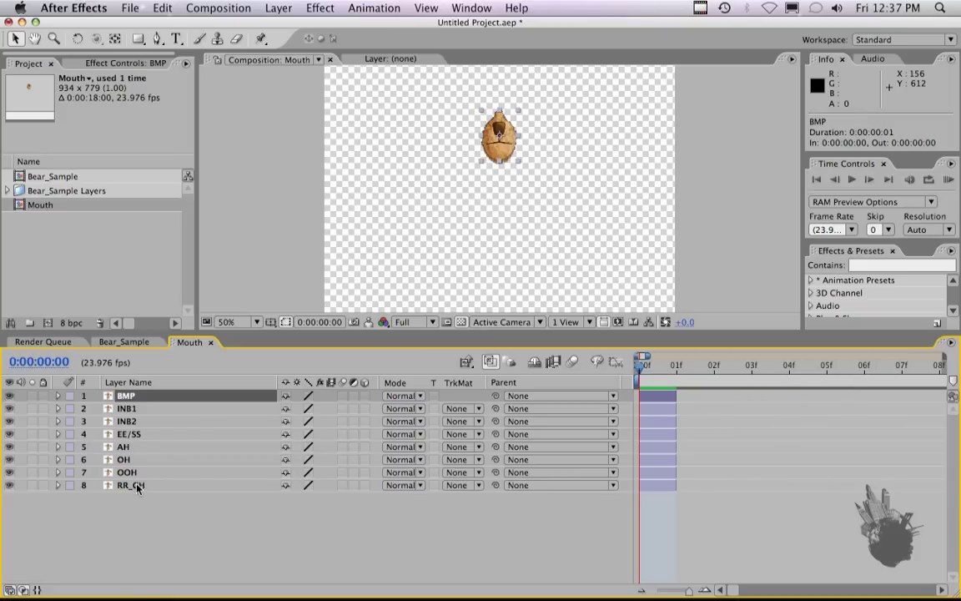
# Step: Sequence all eight mouth layers one frame after another with Overlap off
pyautogui.click(471, 6)
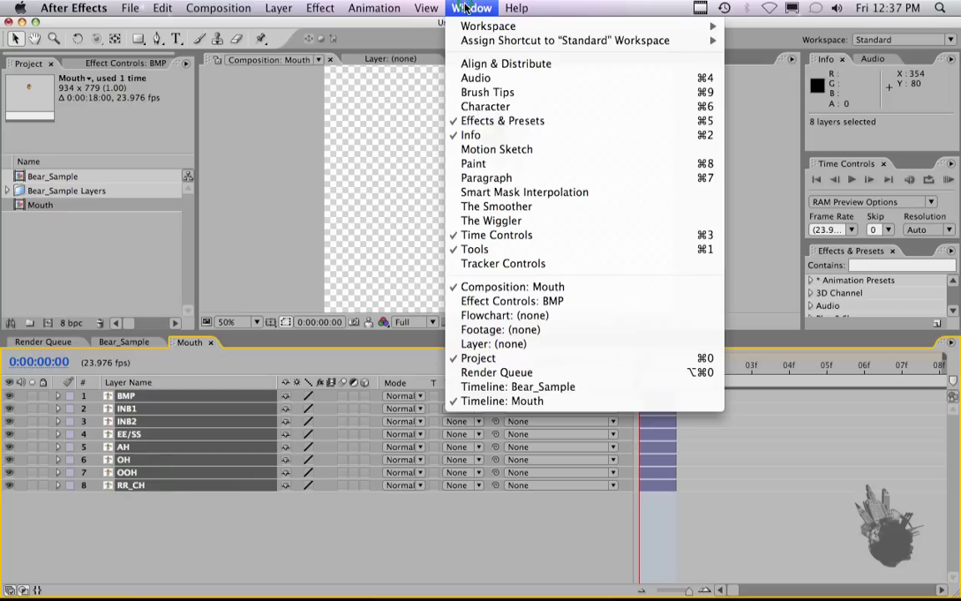
pyautogui.click(374, 6)
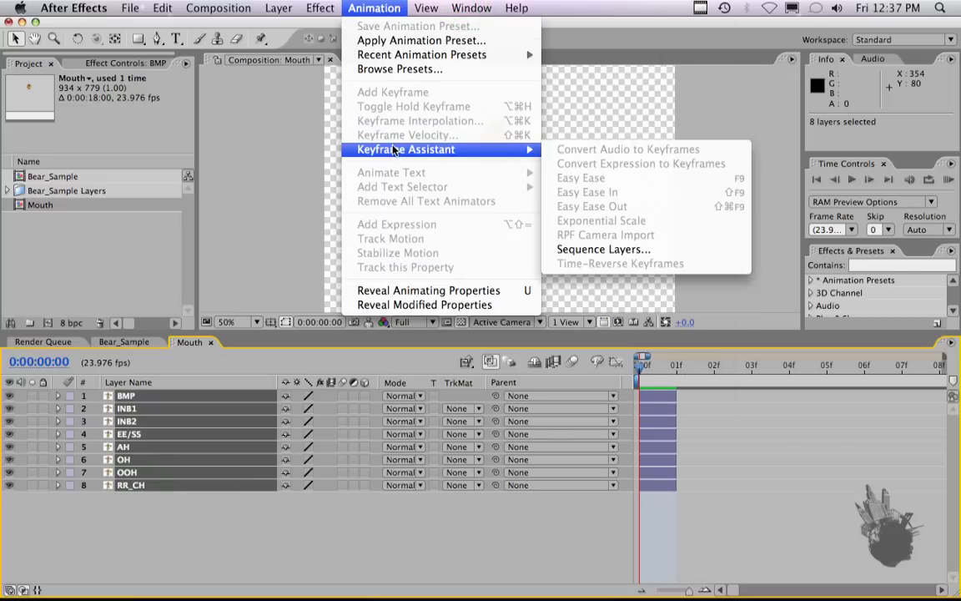
pyautogui.click(604, 248)
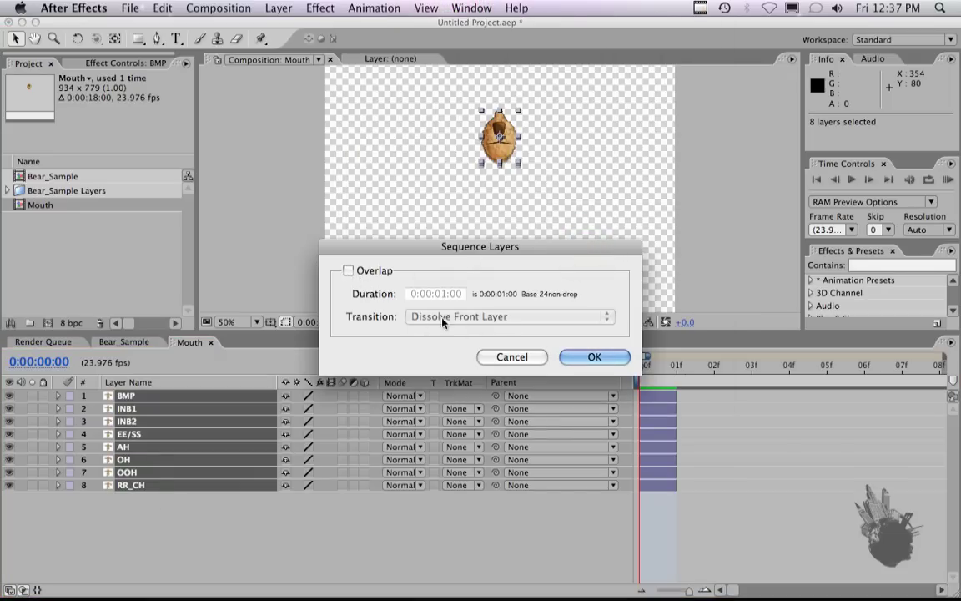
pyautogui.click(594, 357)
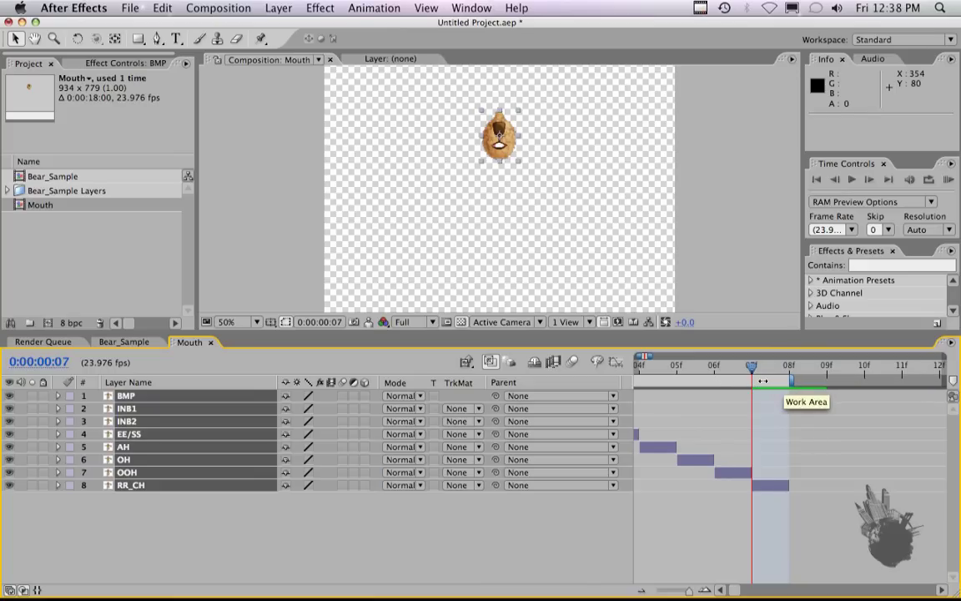
# Step: Trim the Mouth comp to its eight-frame work area and return to Bear_Sample
pyautogui.rightClick(759, 380)
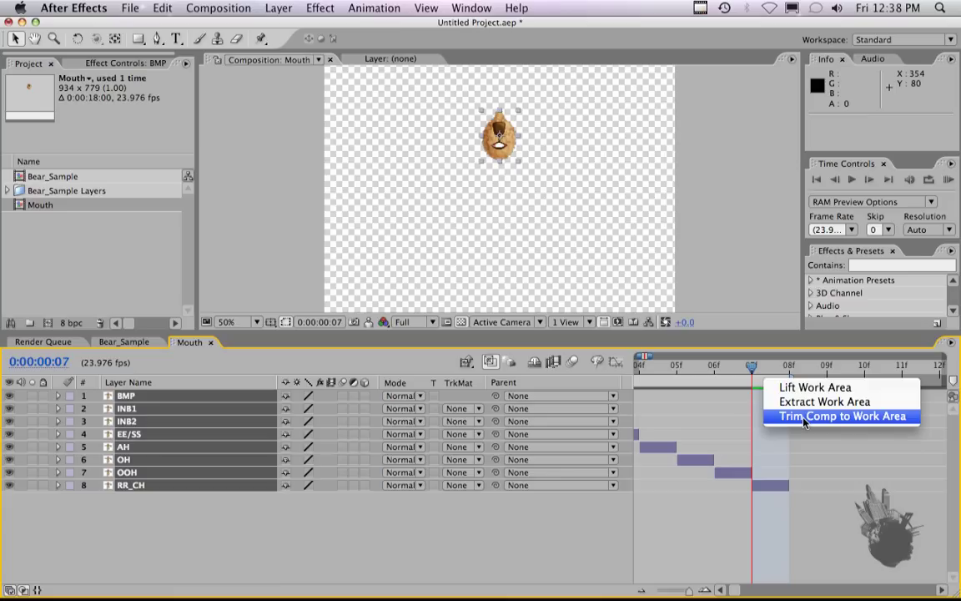
pyautogui.click(842, 416)
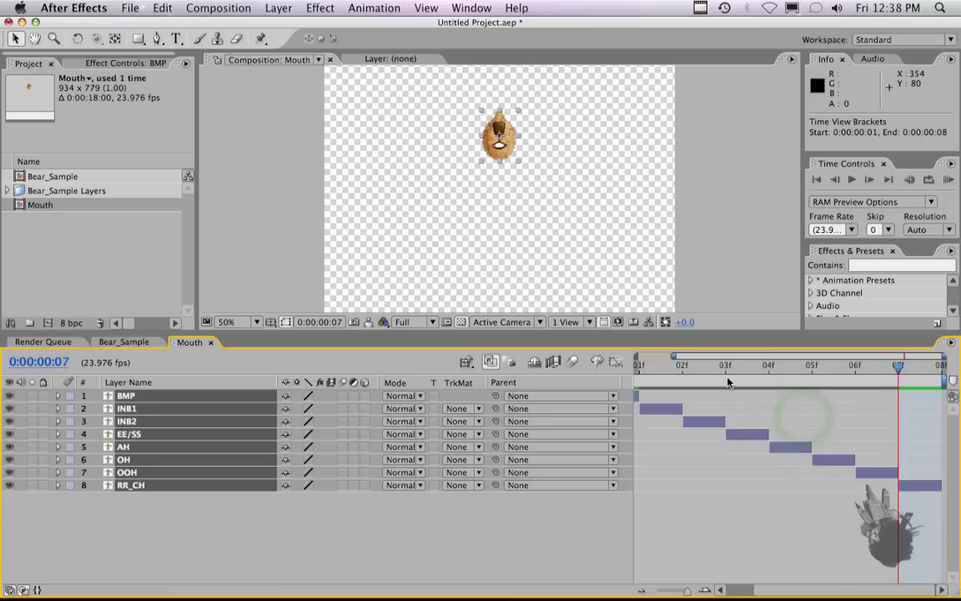
pyautogui.click(643, 364)
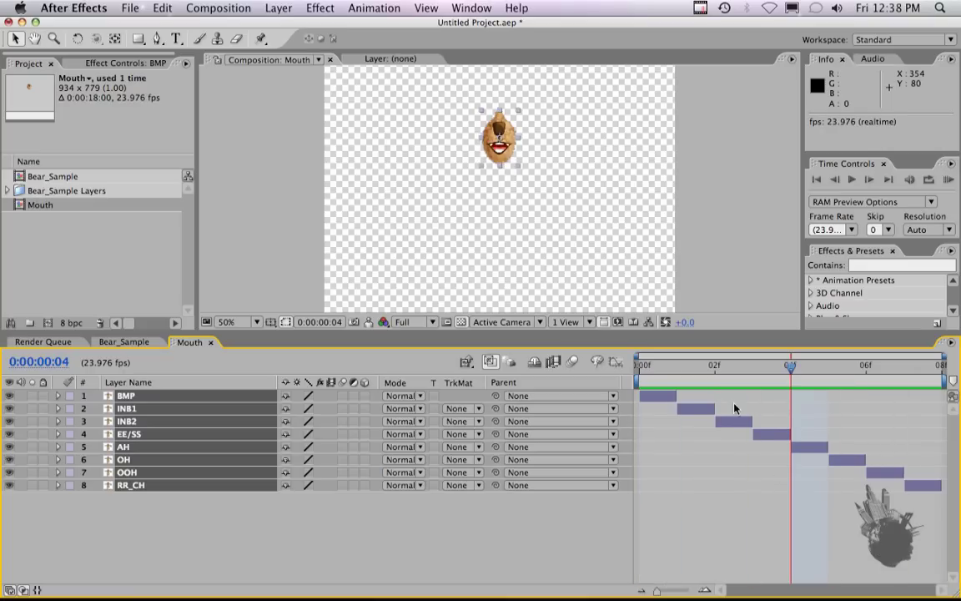
pyautogui.click(644, 364)
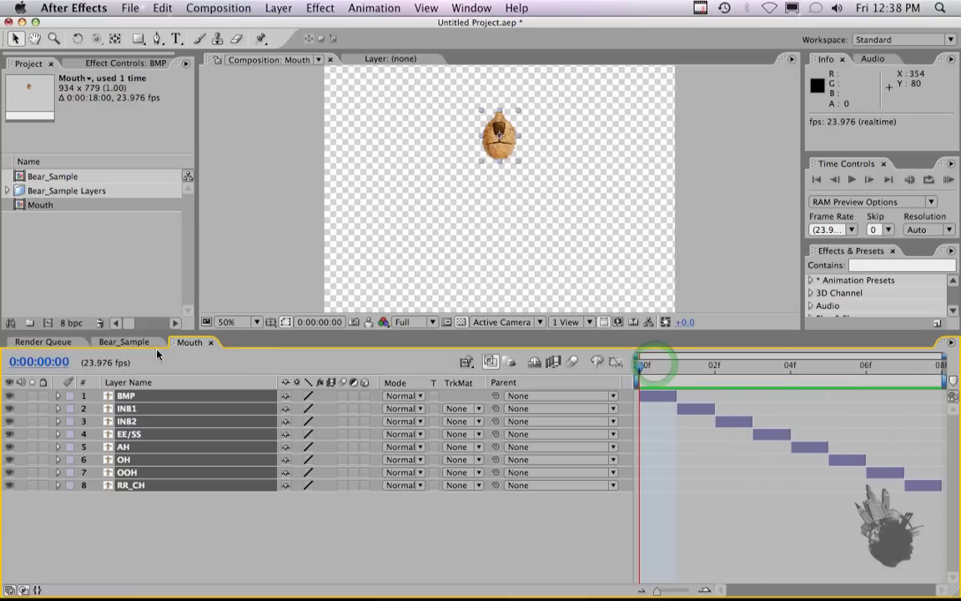
pyautogui.click(123, 340)
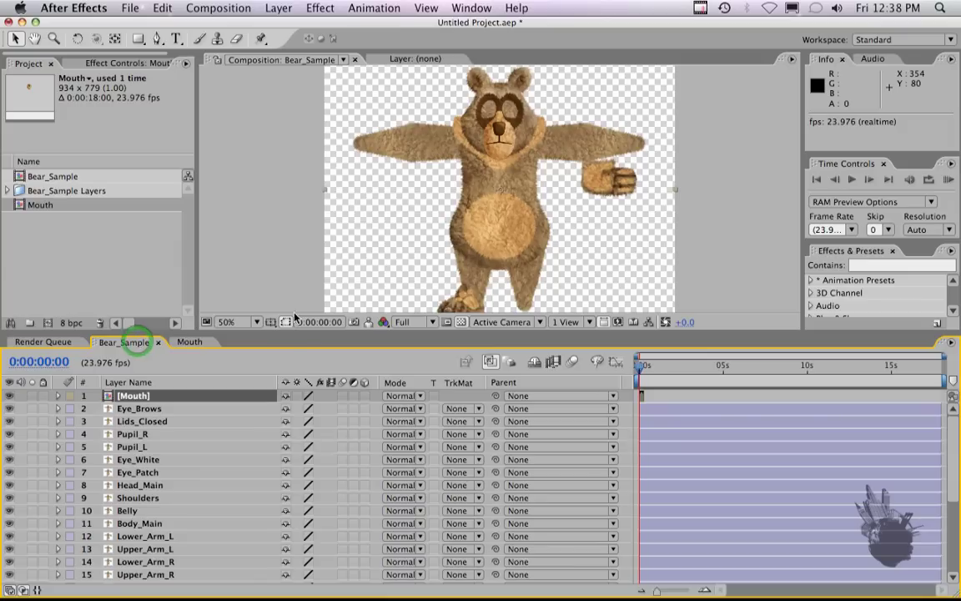
# Step: Solo the nested Mouth layer so the rest of the bear is hidden
pyautogui.click(10, 395)
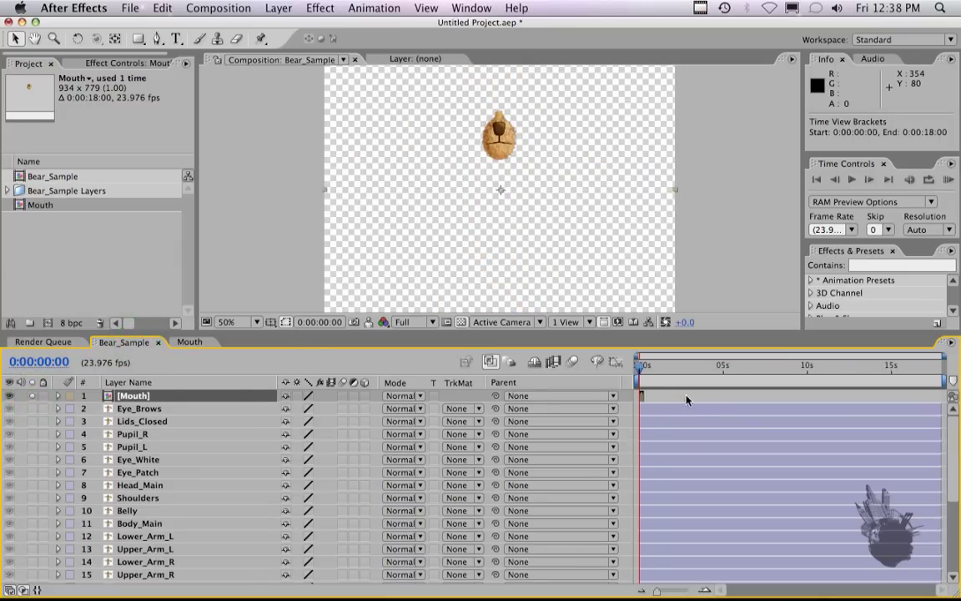
pyautogui.moveTo(689, 394)
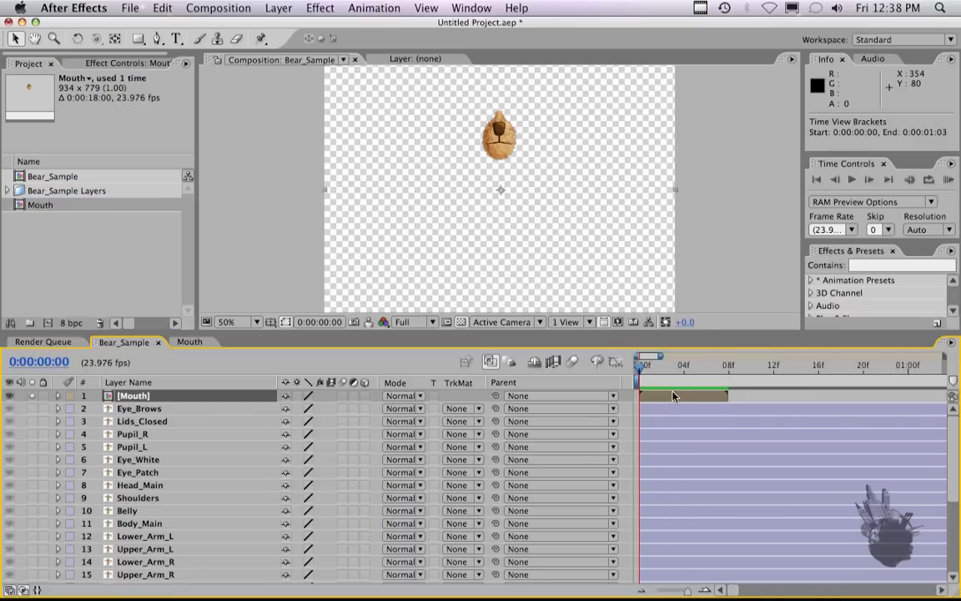
# Step: Enable Time Remapping on the Mouth layer and set its keyframe to Hold interpolation
pyautogui.click(277, 6)
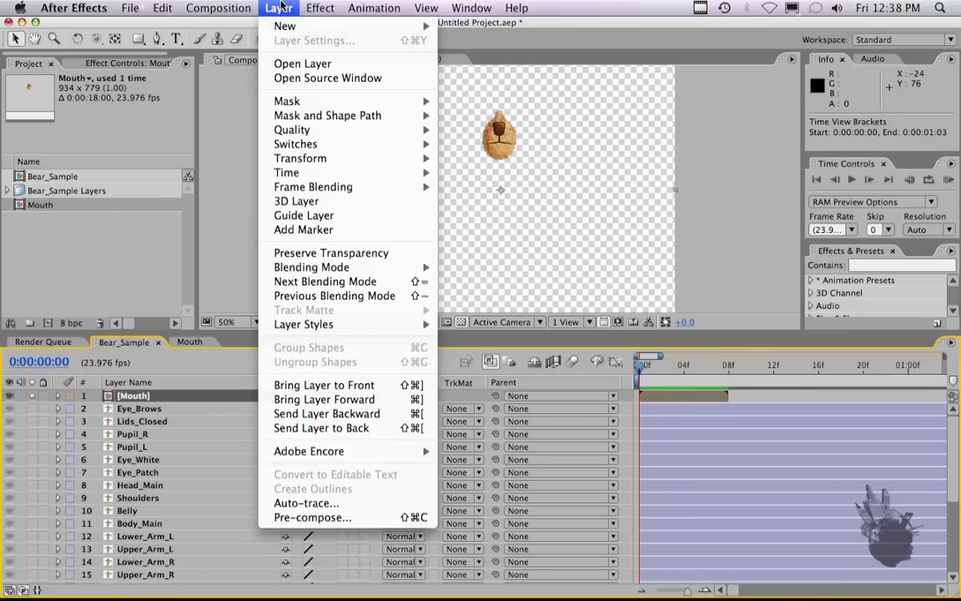
pyautogui.moveTo(287, 172)
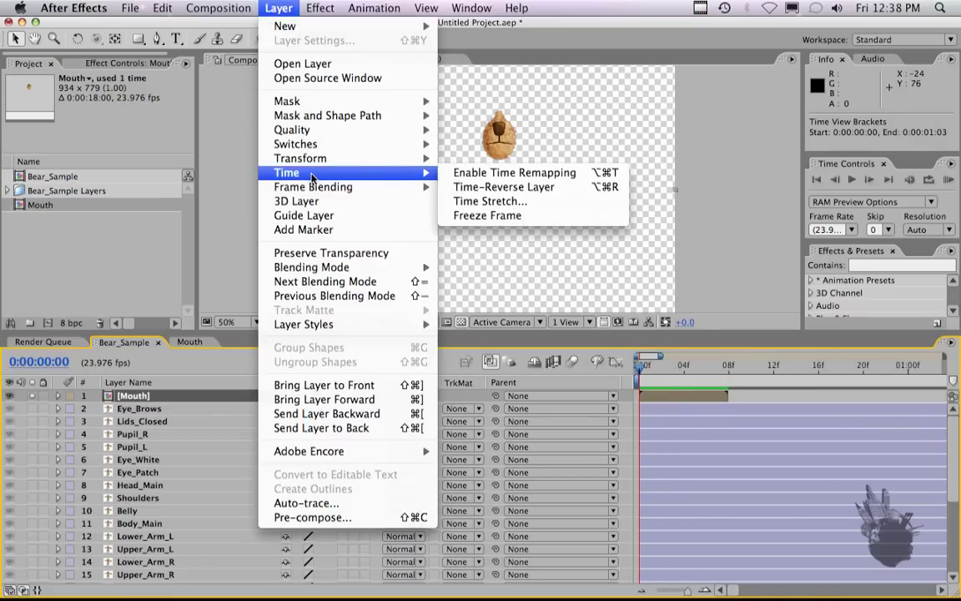
pyautogui.click(514, 172)
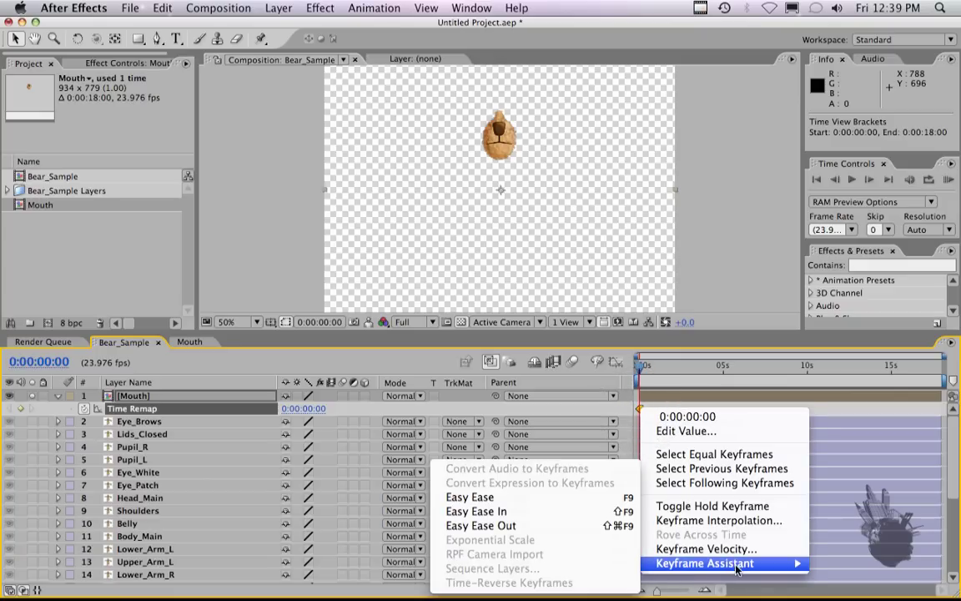
pyautogui.moveTo(719, 520)
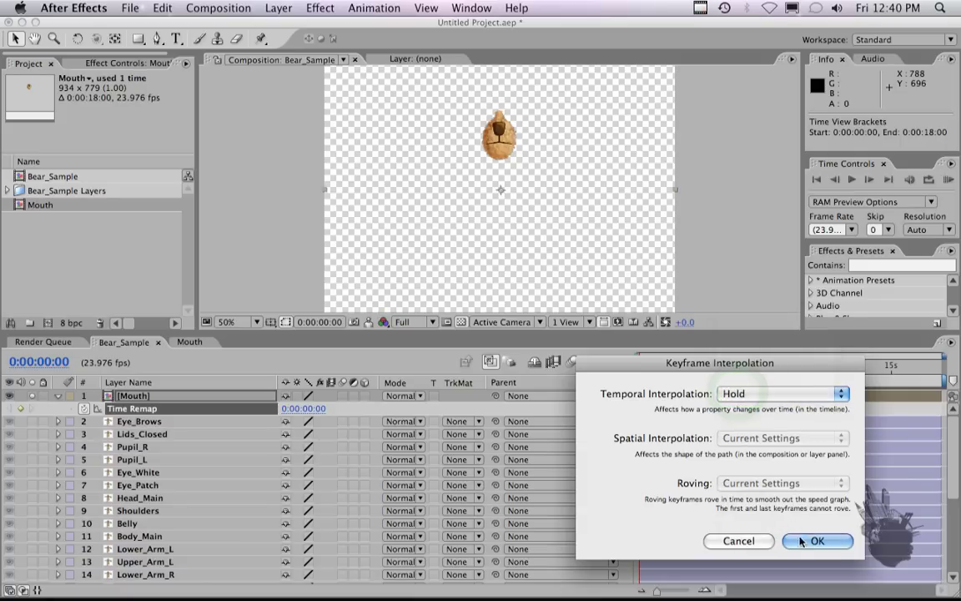
pyautogui.click(817, 541)
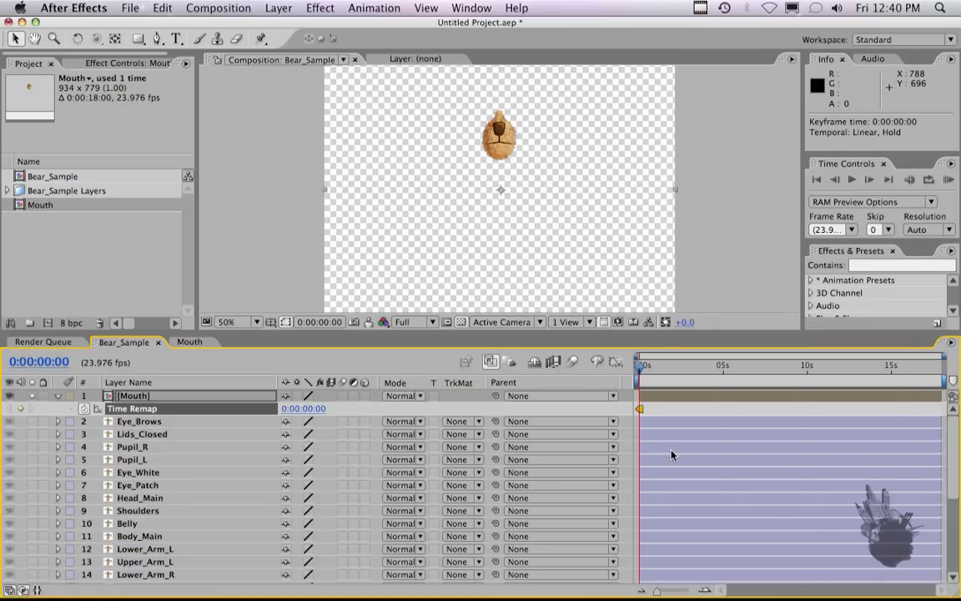
pyautogui.moveTo(654, 392)
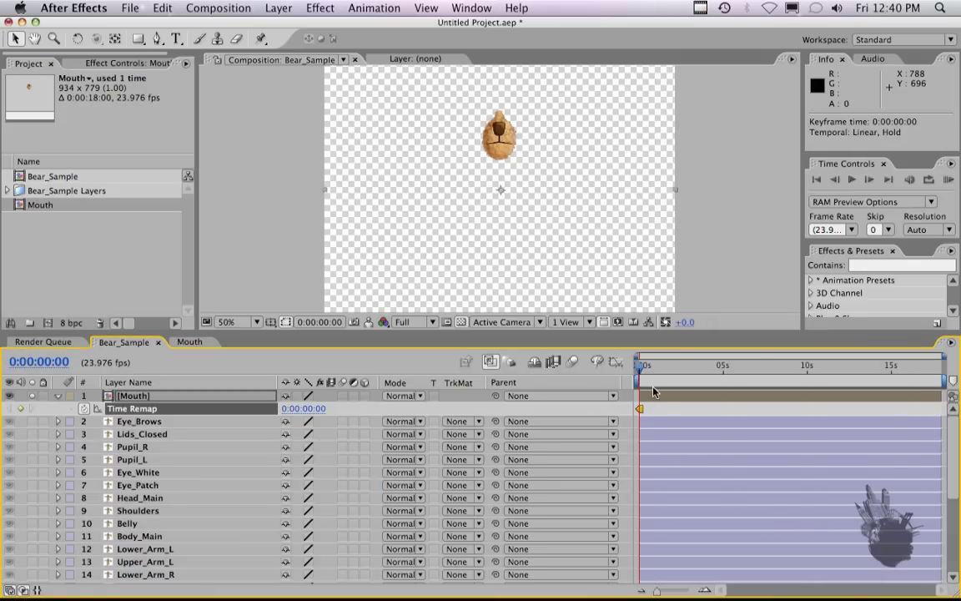
pyautogui.moveTo(659, 394)
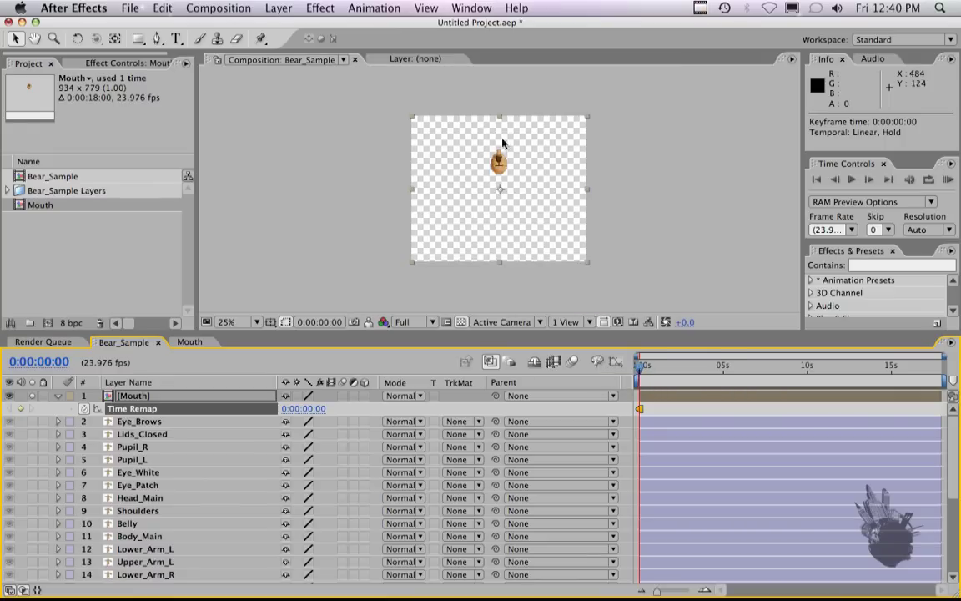
pyautogui.moveTo(548, 124)
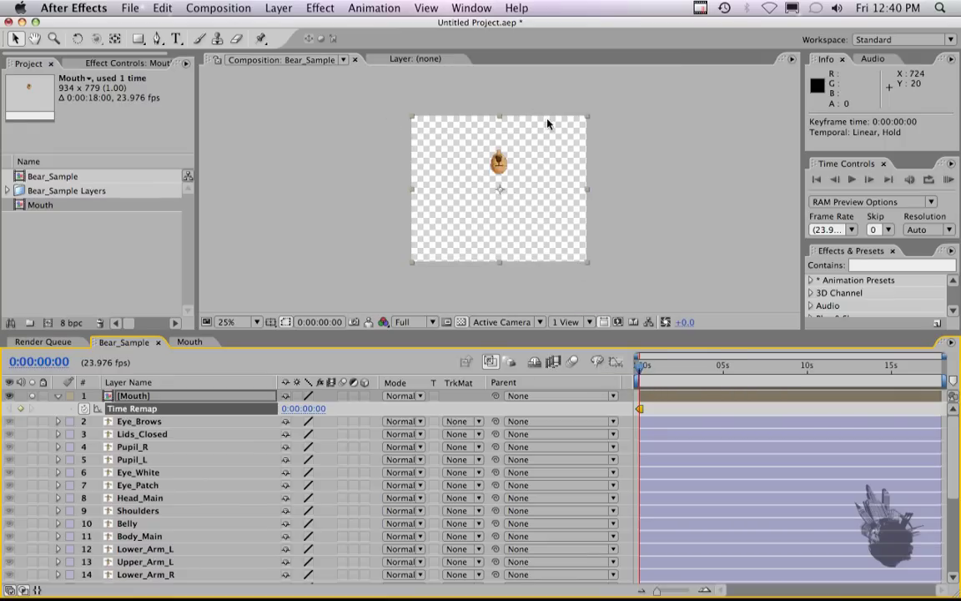
pyautogui.moveTo(494, 191)
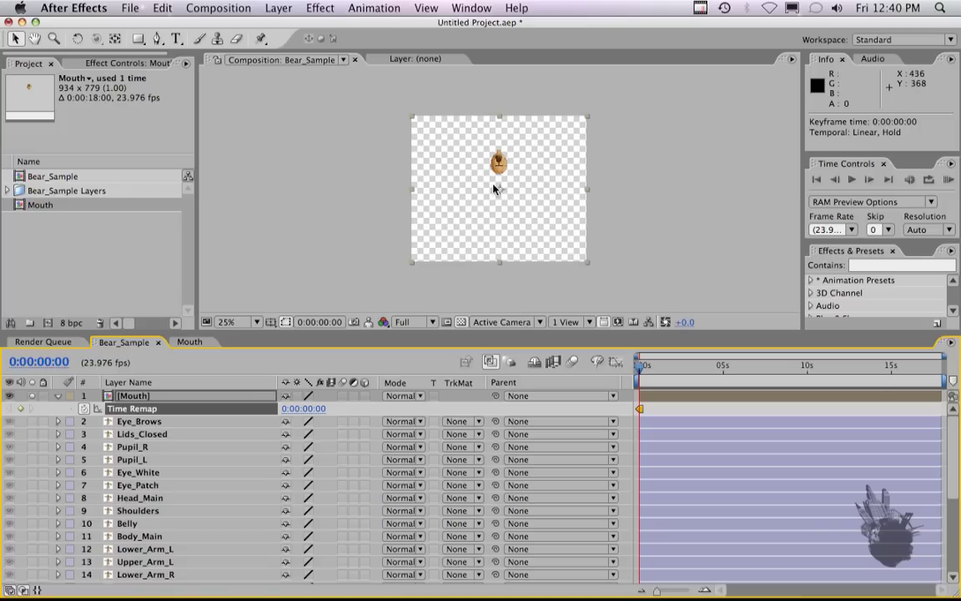
pyautogui.moveTo(504, 197)
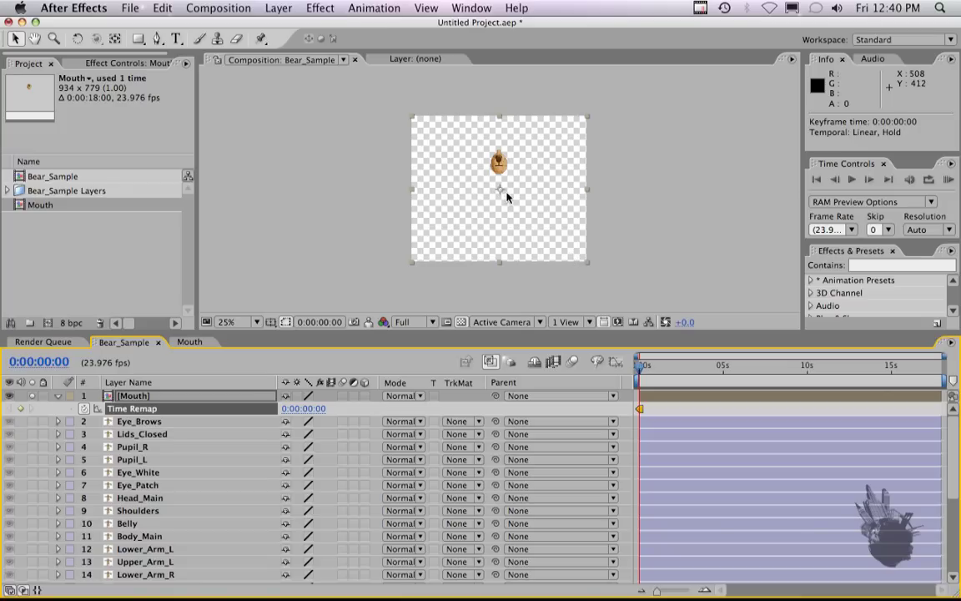
pyautogui.moveTo(437, 242)
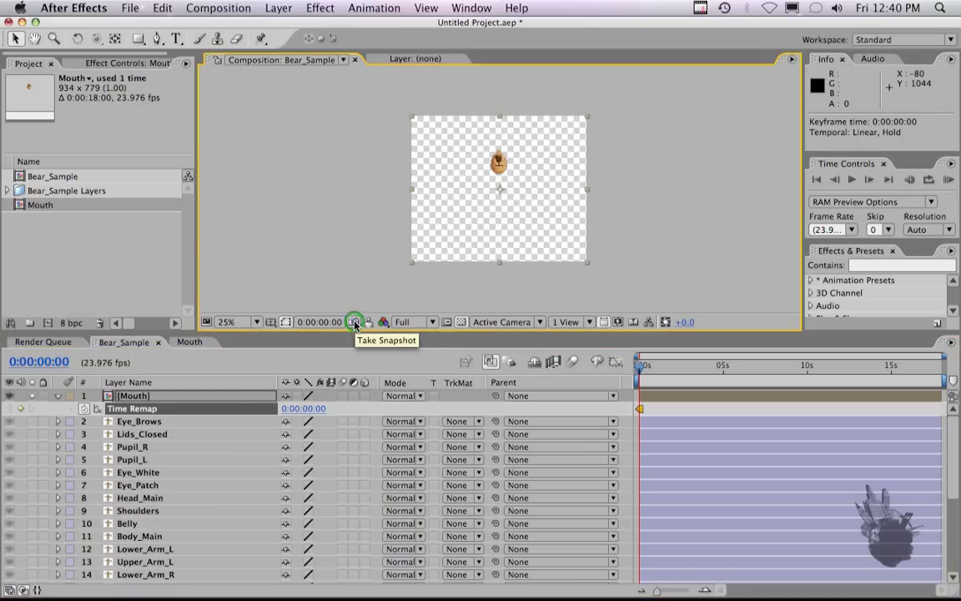
pyautogui.moveTo(397, 299)
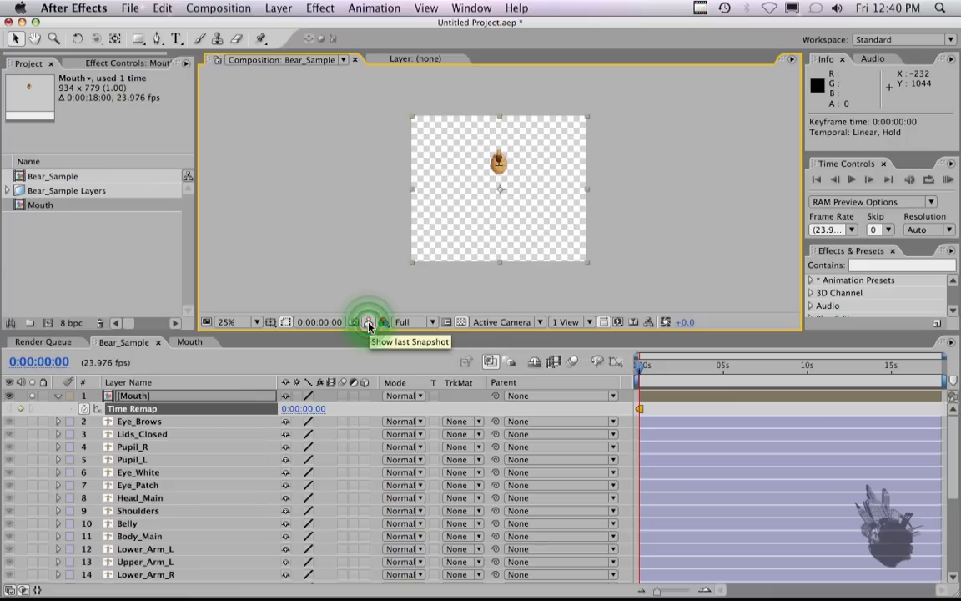
# Step: Crop the Mouth comp to a 202 × 216 region of interest around the mouth, then return to Bear_Sample
pyautogui.click(189, 341)
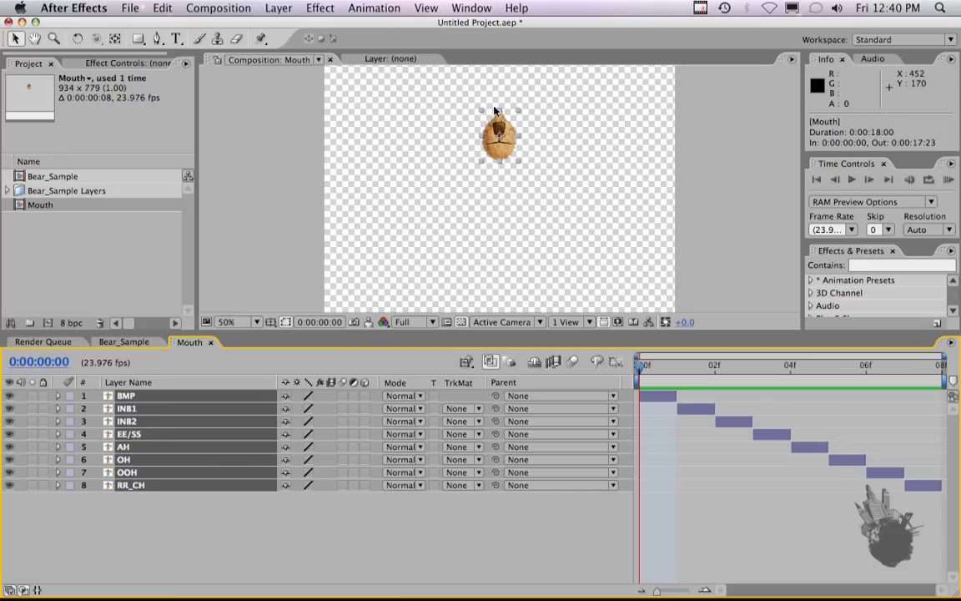
pyautogui.click(865, 364)
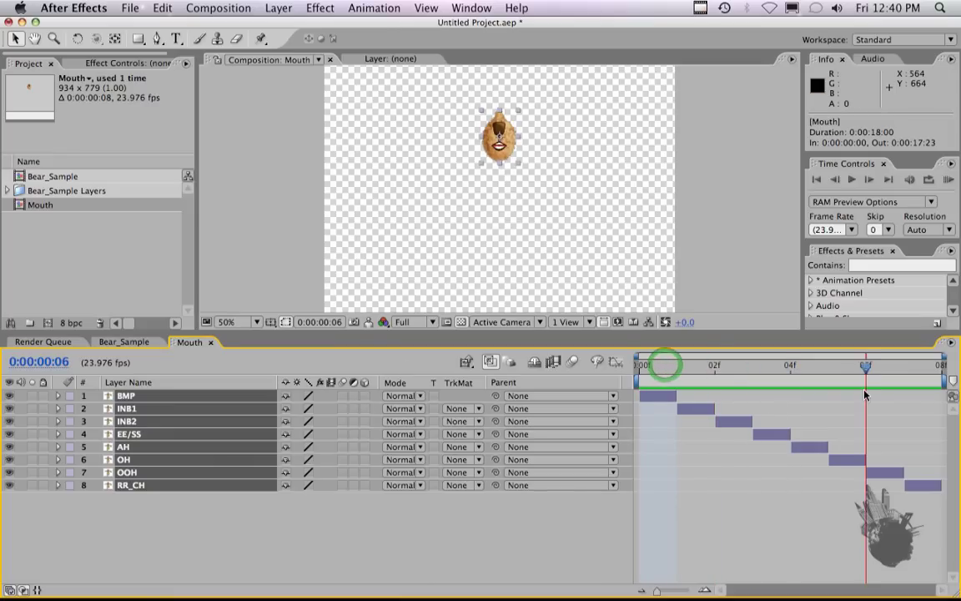
pyautogui.click(676, 364)
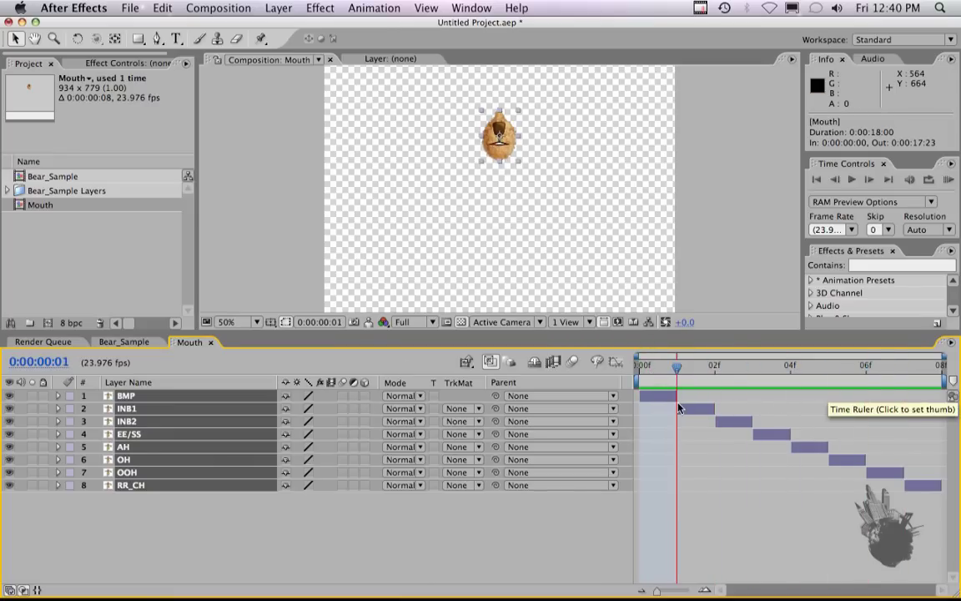
pyautogui.click(904, 363)
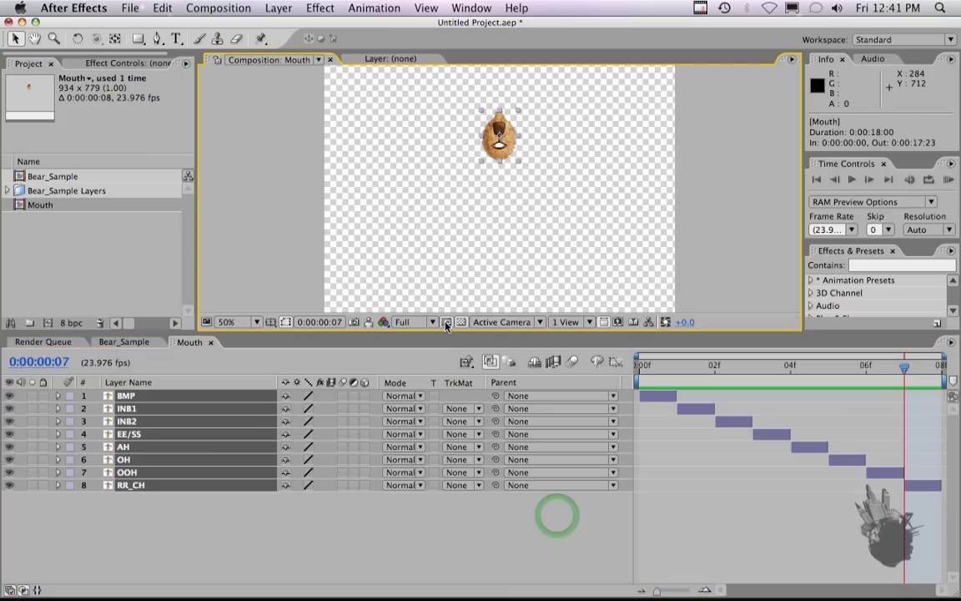
pyautogui.moveTo(447, 320)
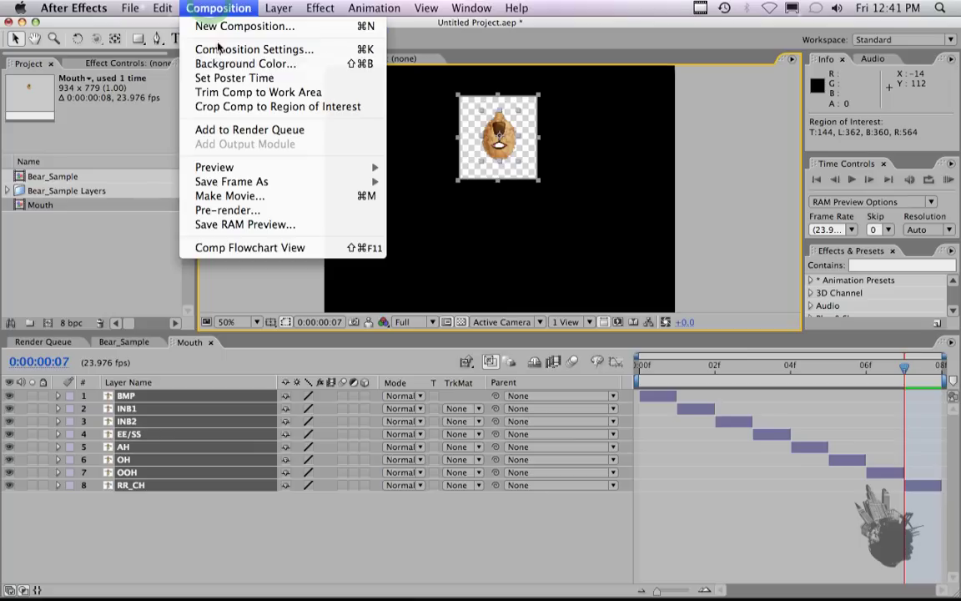
pyautogui.moveTo(277, 107)
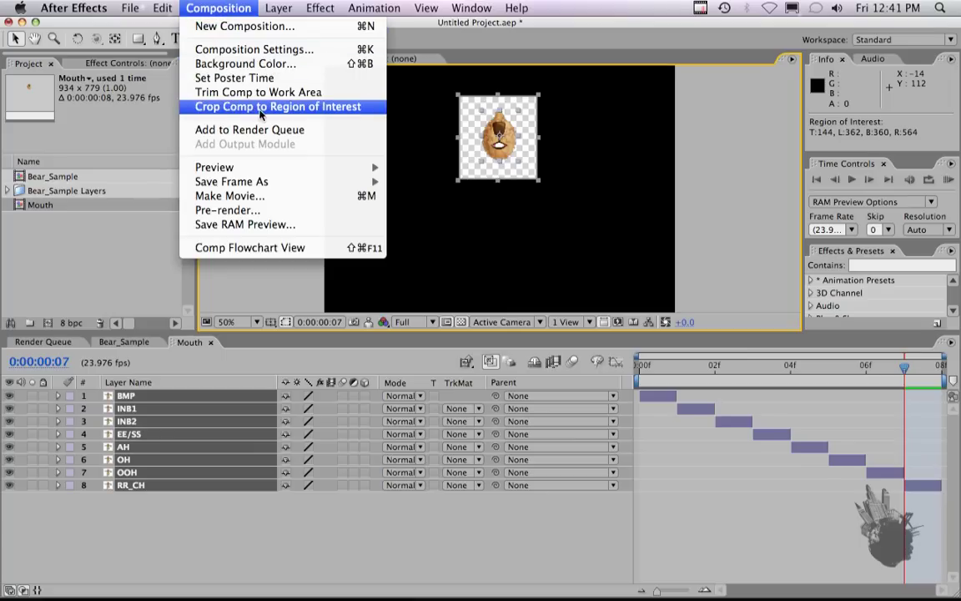
pyautogui.moveTo(461, 108)
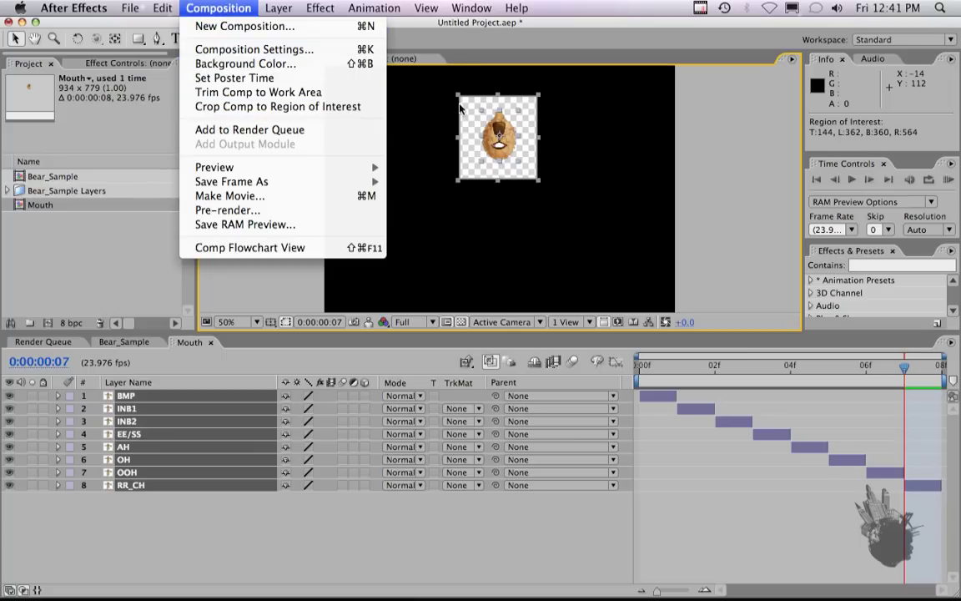
pyautogui.moveTo(246, 114)
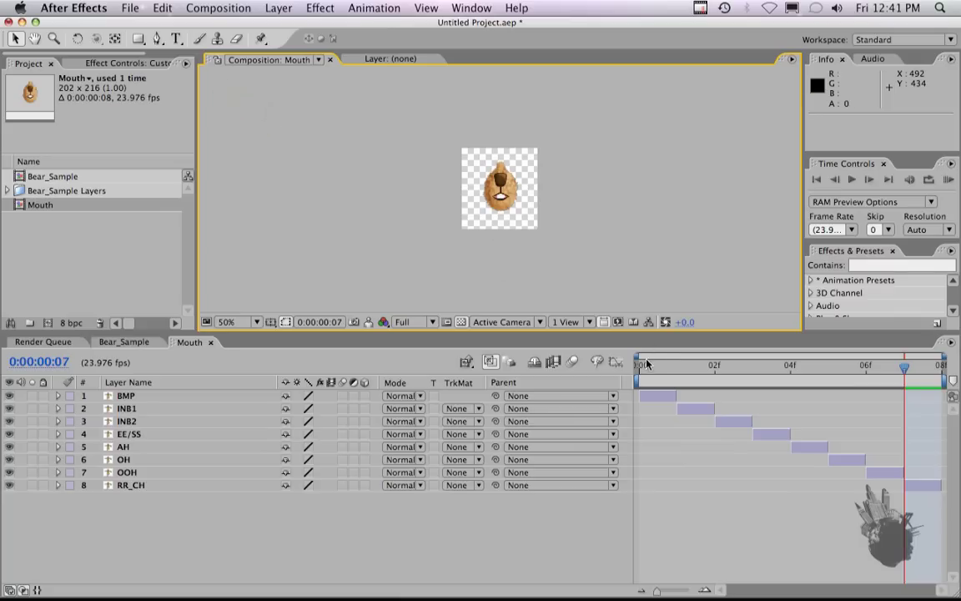
pyautogui.click(123, 340)
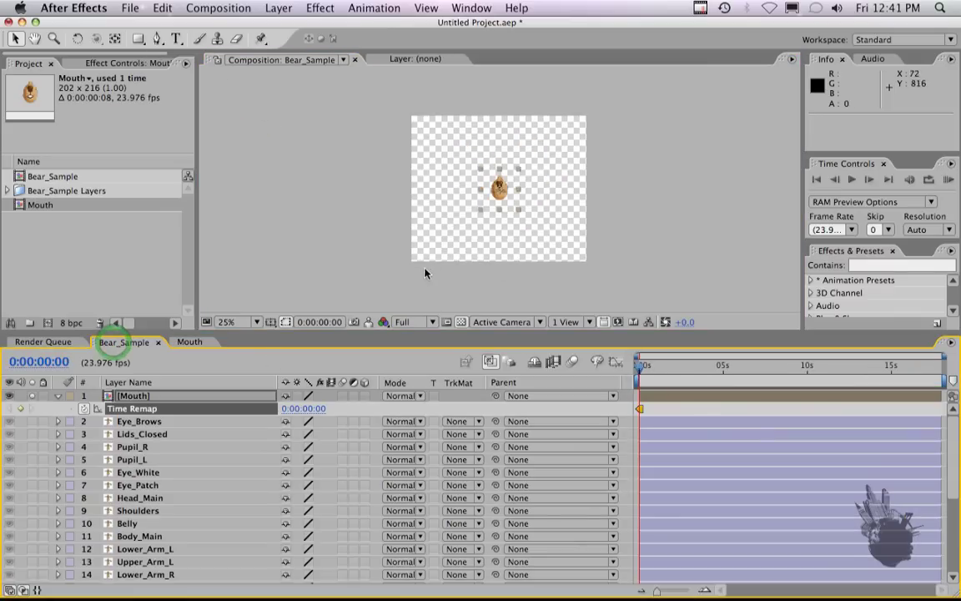
pyautogui.moveTo(370, 324)
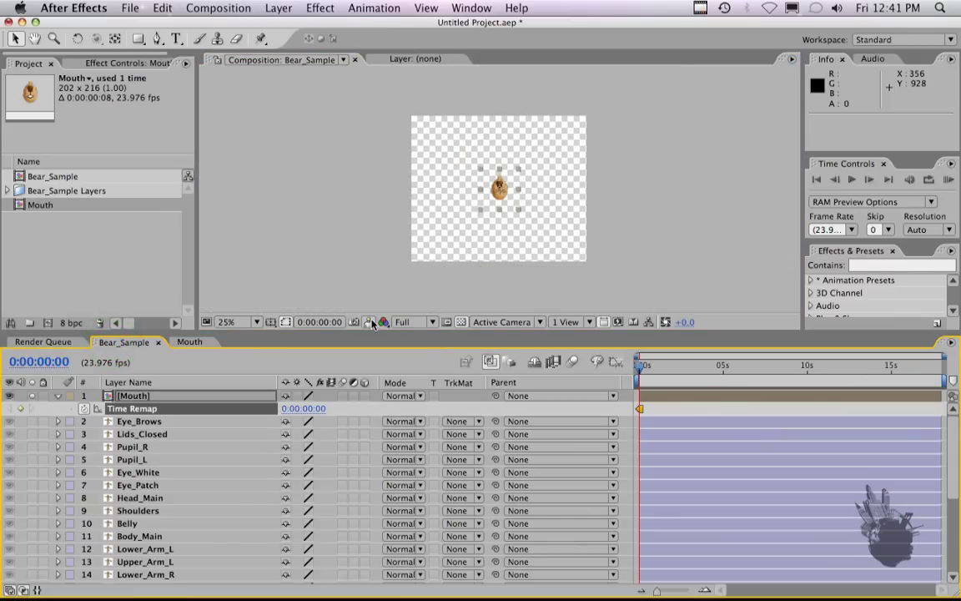
# Step: Nudge the Mouth layer into place against the saved snapshot and view the comp at 100%
pyautogui.click(367, 322)
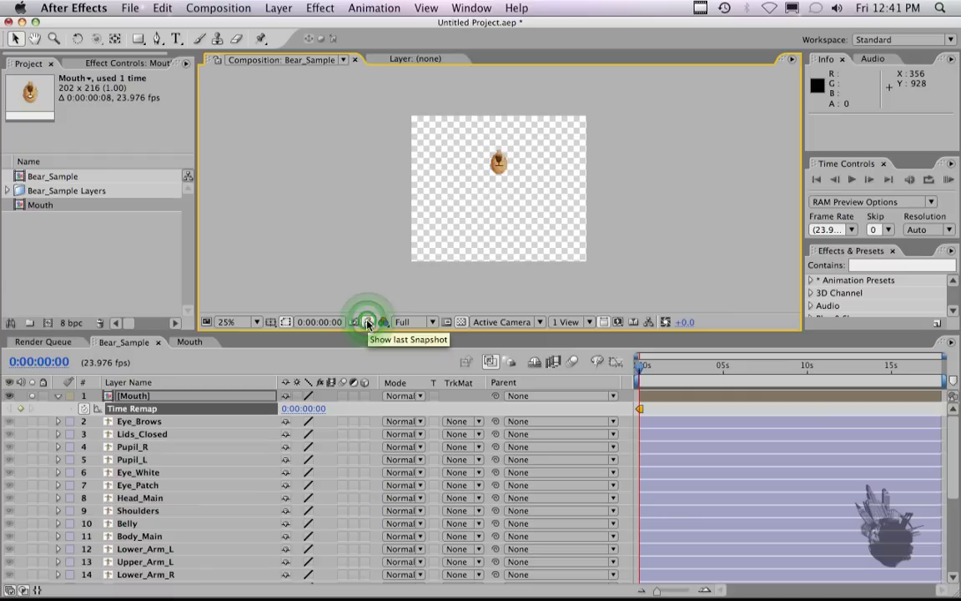
pyautogui.click(368, 322)
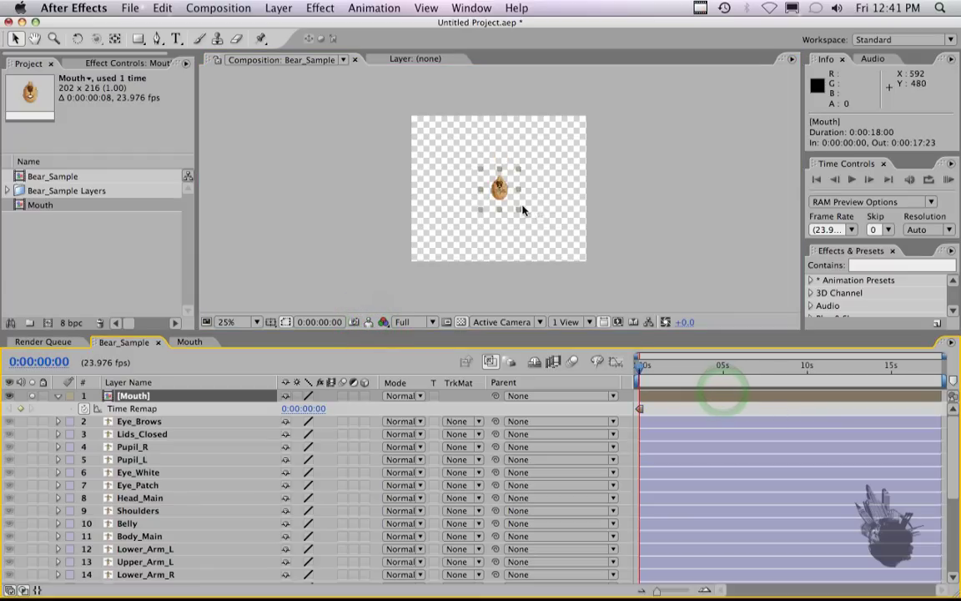
pyautogui.click(250, 320)
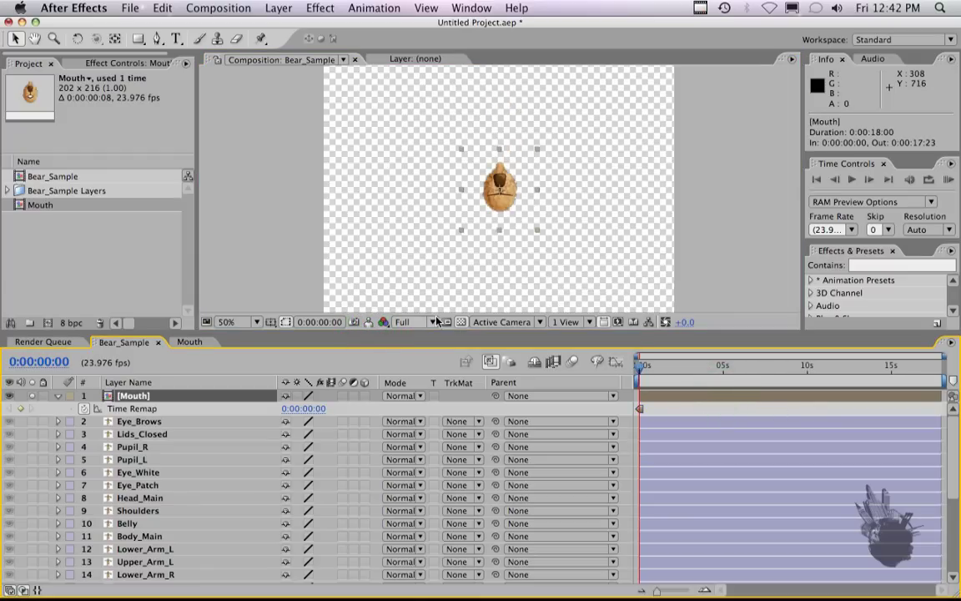
pyautogui.moveTo(499, 190); pyautogui.dragTo(499, 182)
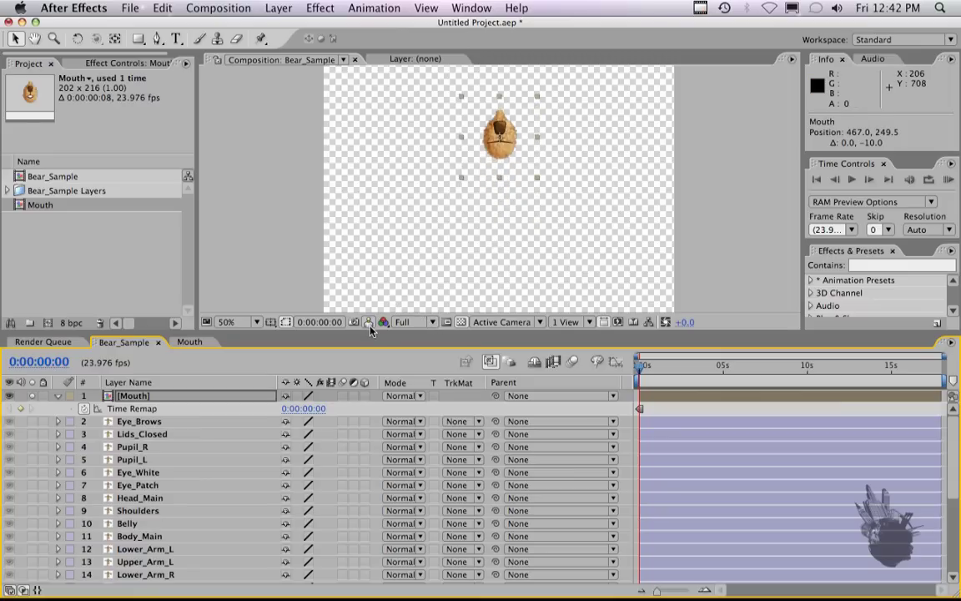
pyautogui.moveTo(368, 322)
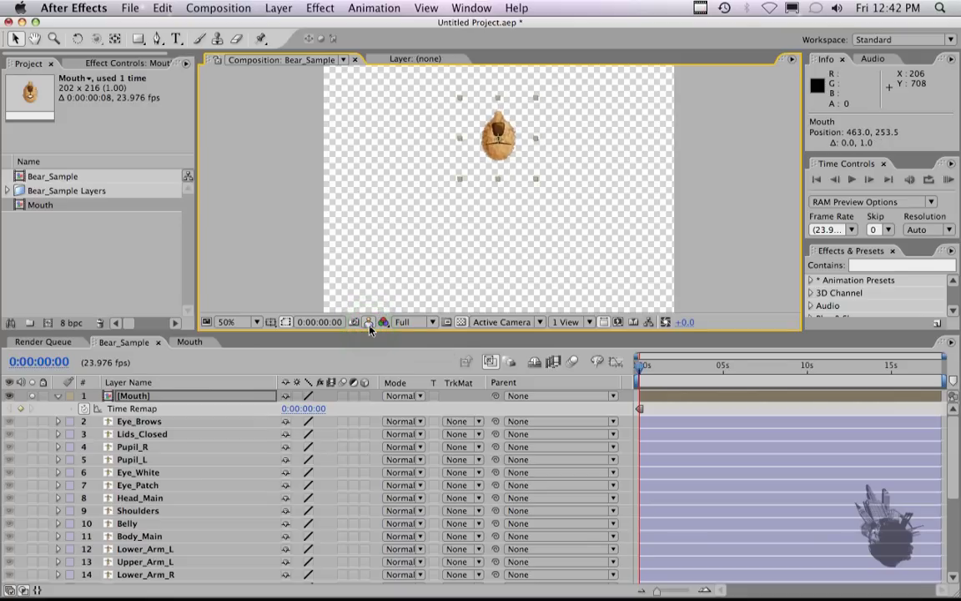
pyautogui.moveTo(541, 158)
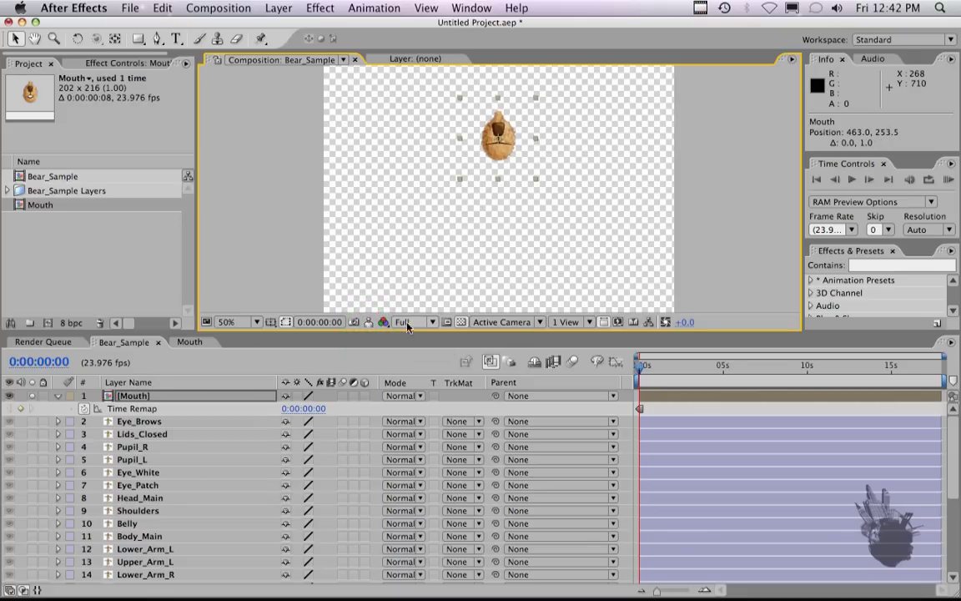
pyautogui.moveTo(369, 322)
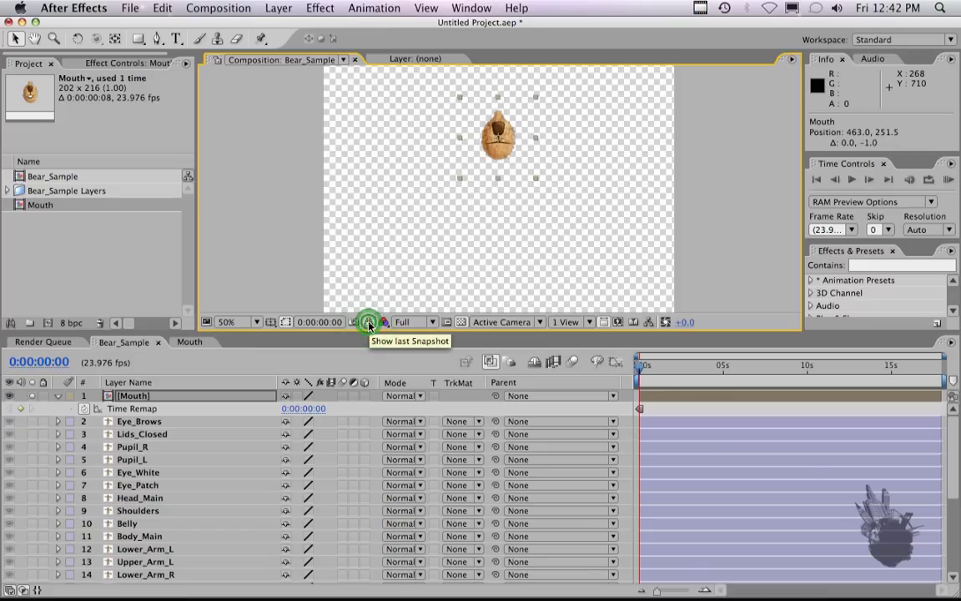
pyautogui.click(237, 320)
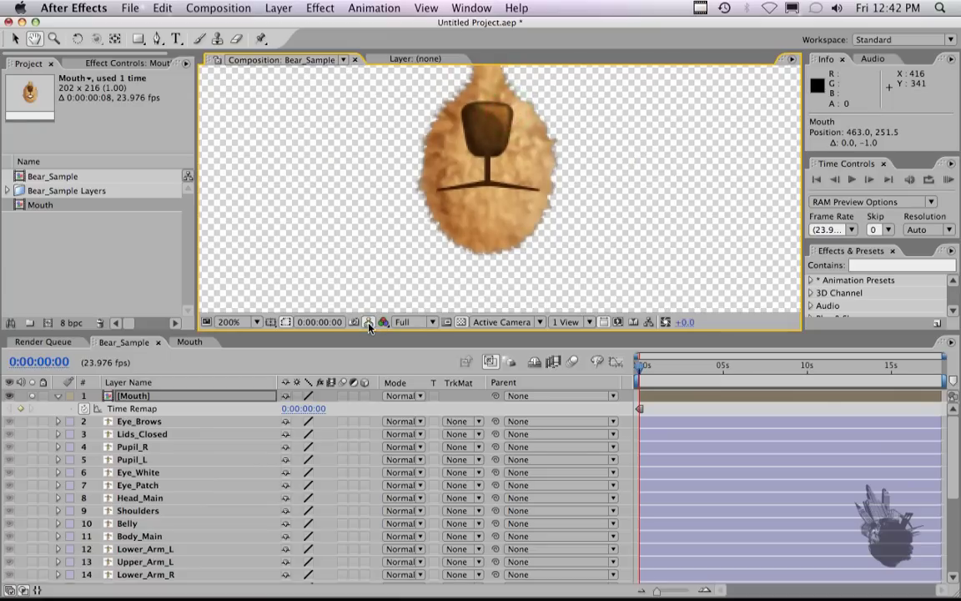
pyautogui.moveTo(367, 322)
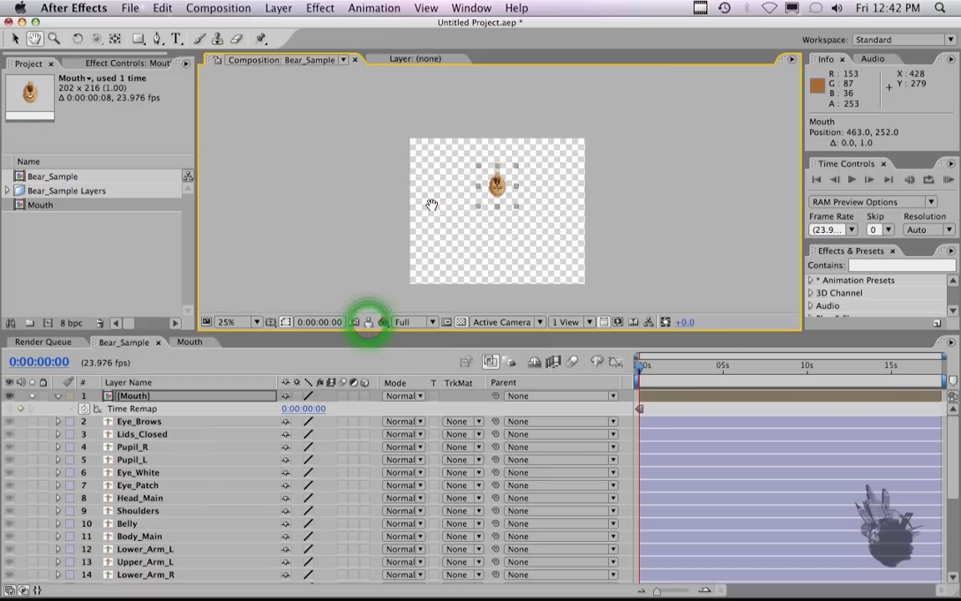
pyautogui.click(247, 321)
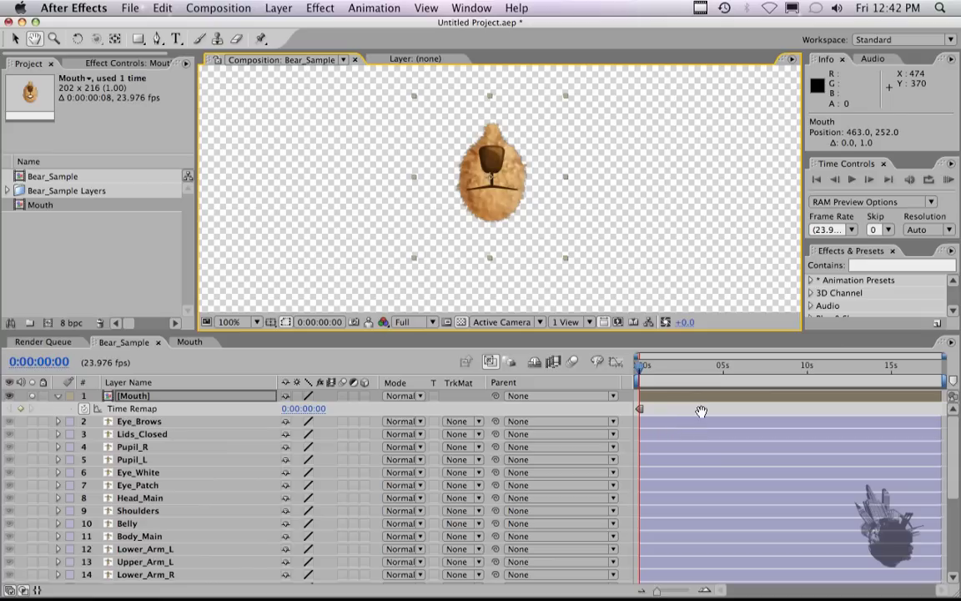
pyautogui.click(234, 320)
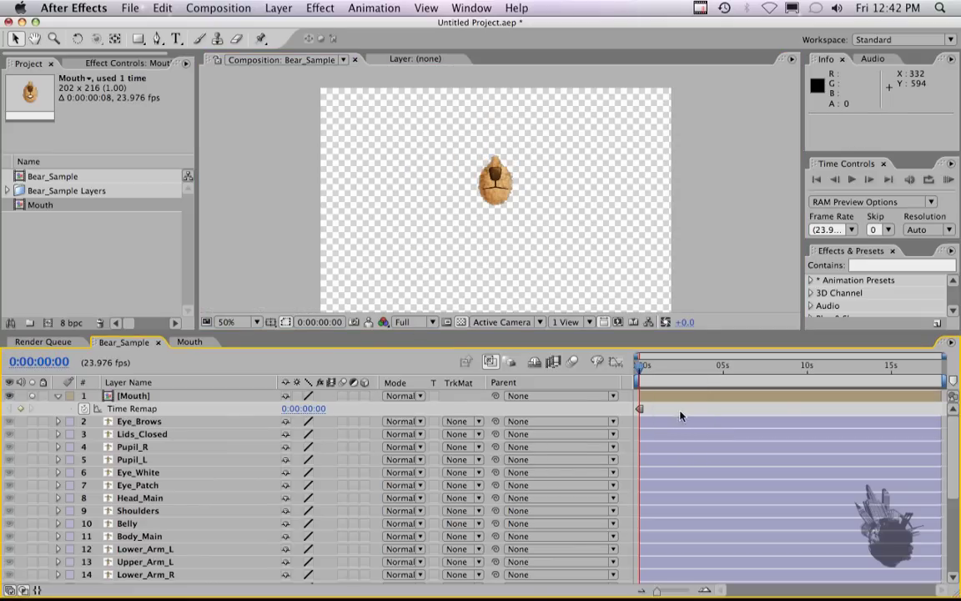
pyautogui.click(724, 363)
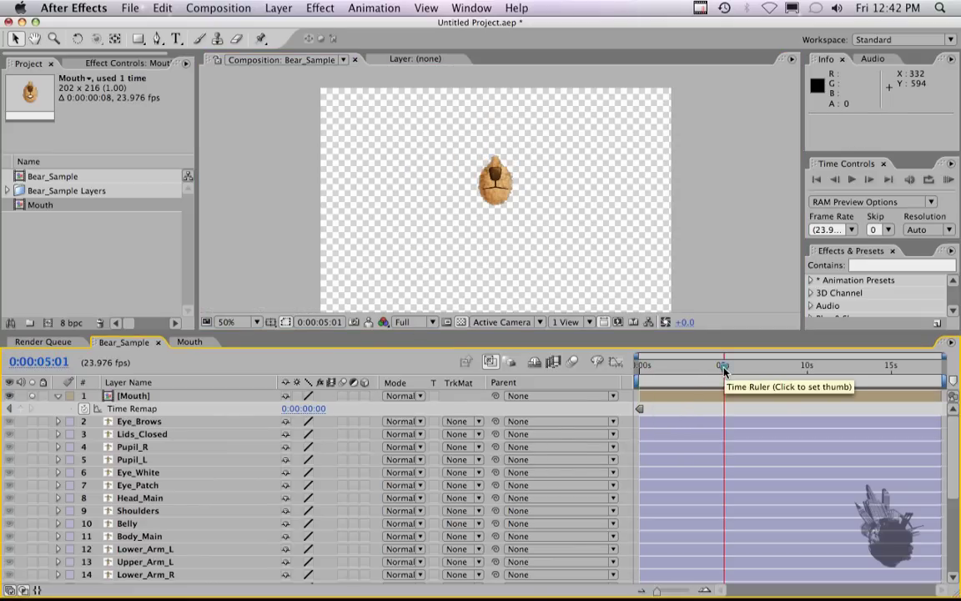
pyautogui.doubleClick(304, 408)
pyautogui.write('5')
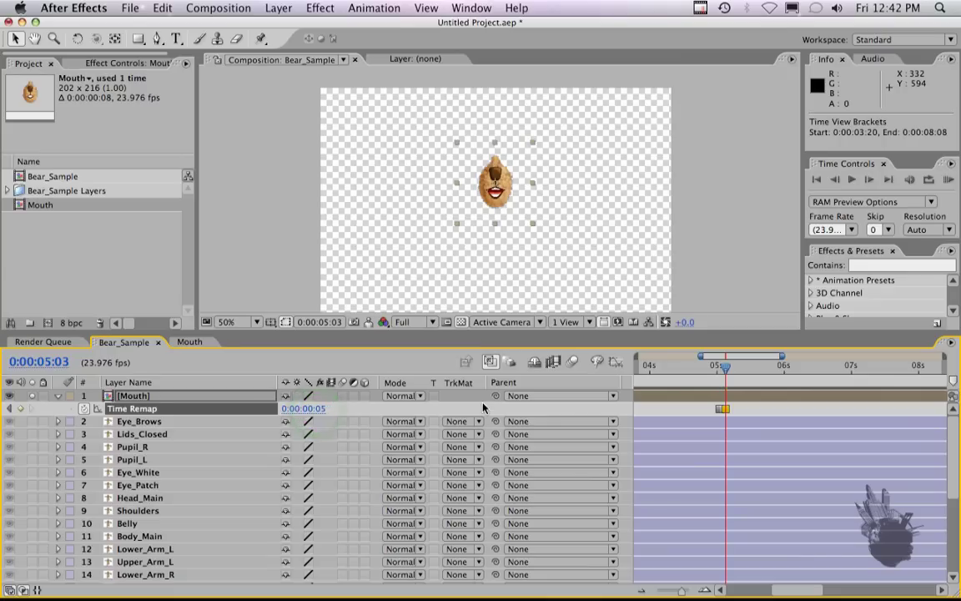
pyautogui.moveTo(719, 364); pyautogui.dragTo(728, 363)
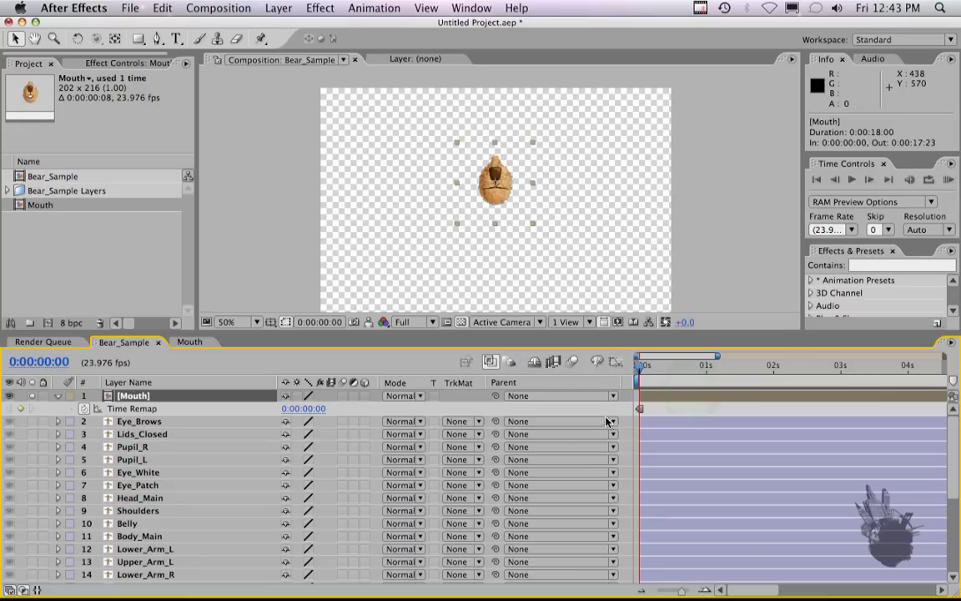
pyautogui.moveTo(323, 280)
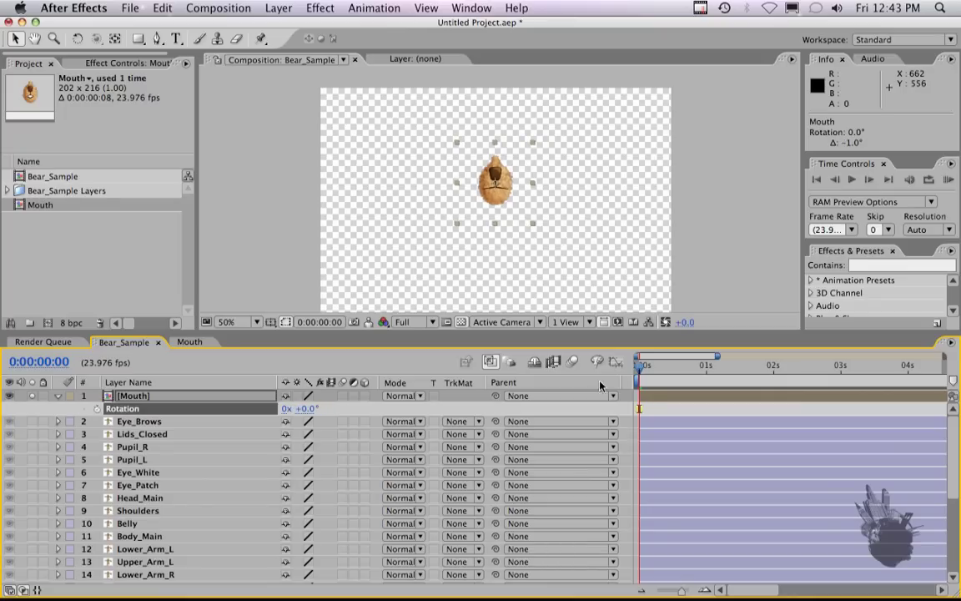
pyautogui.moveTo(380, 309)
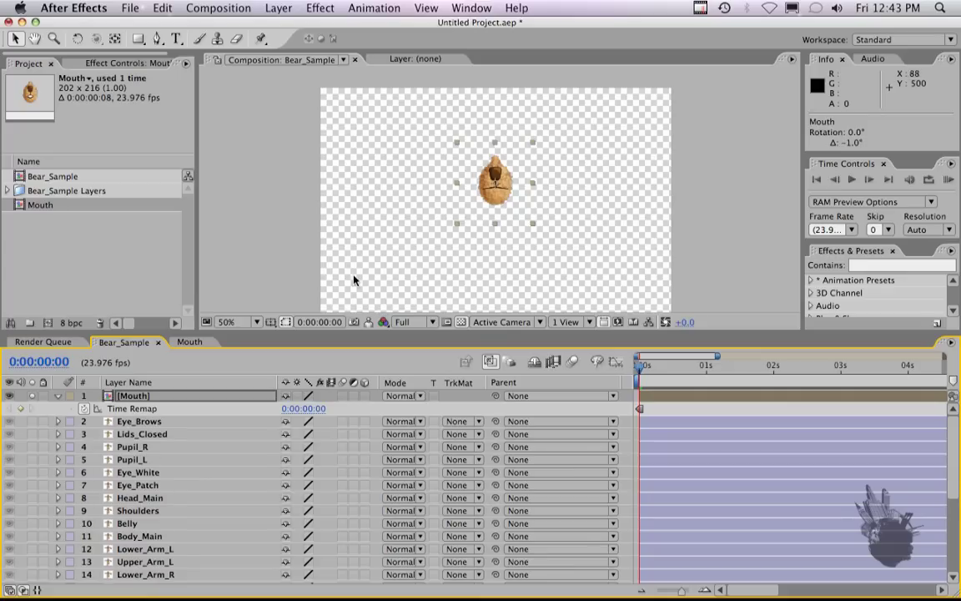
pyautogui.moveTo(284, 15)
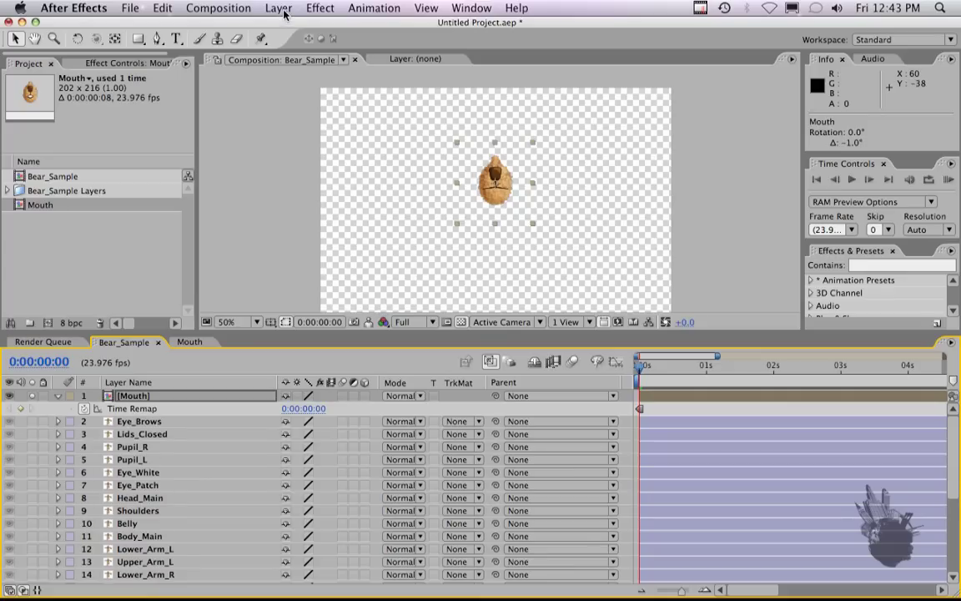
# Step: Create a new null object, move it above the mouth and scale it to 40%
pyautogui.click(279, 7)
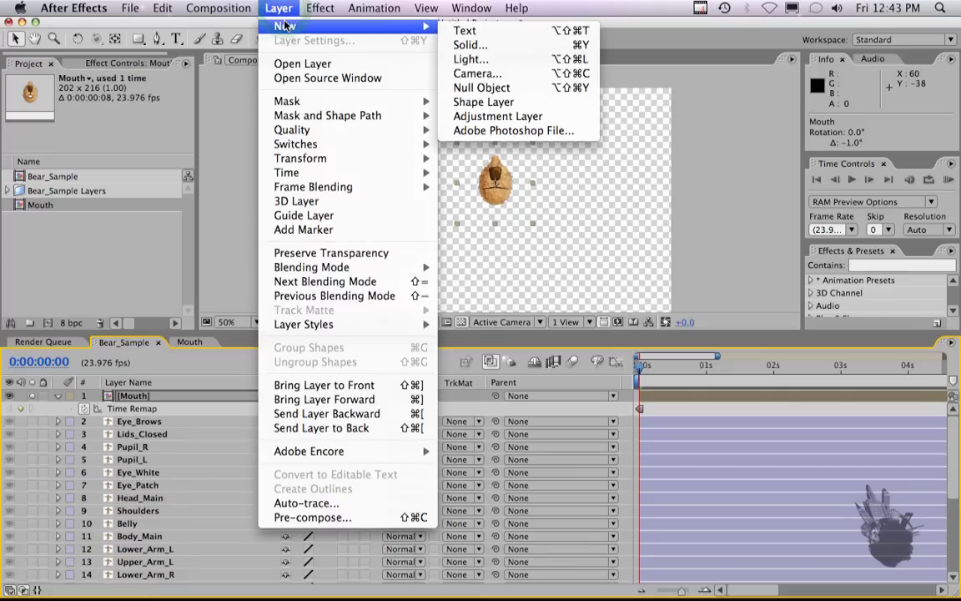
pyautogui.moveTo(471, 60)
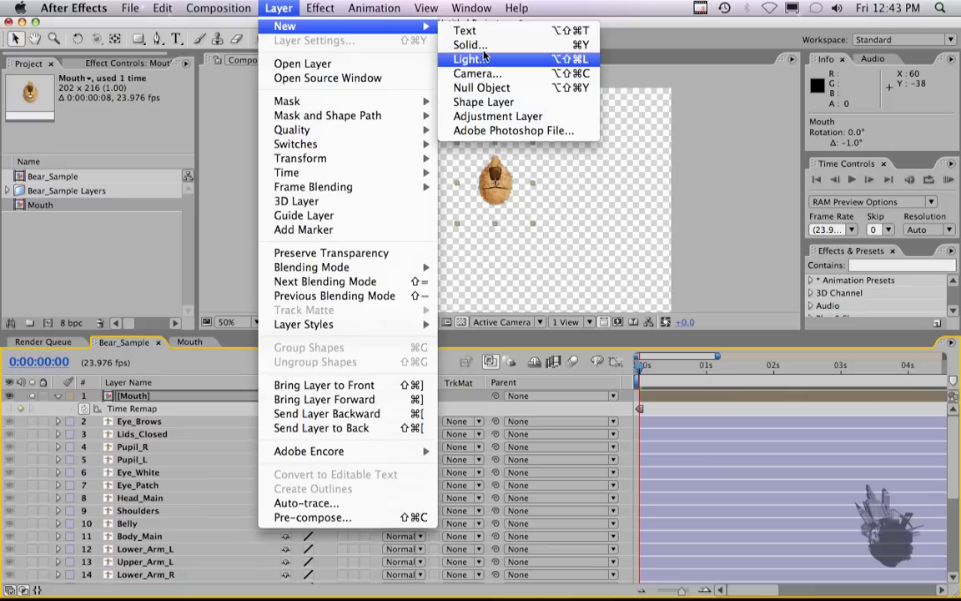
pyautogui.moveTo(480, 87)
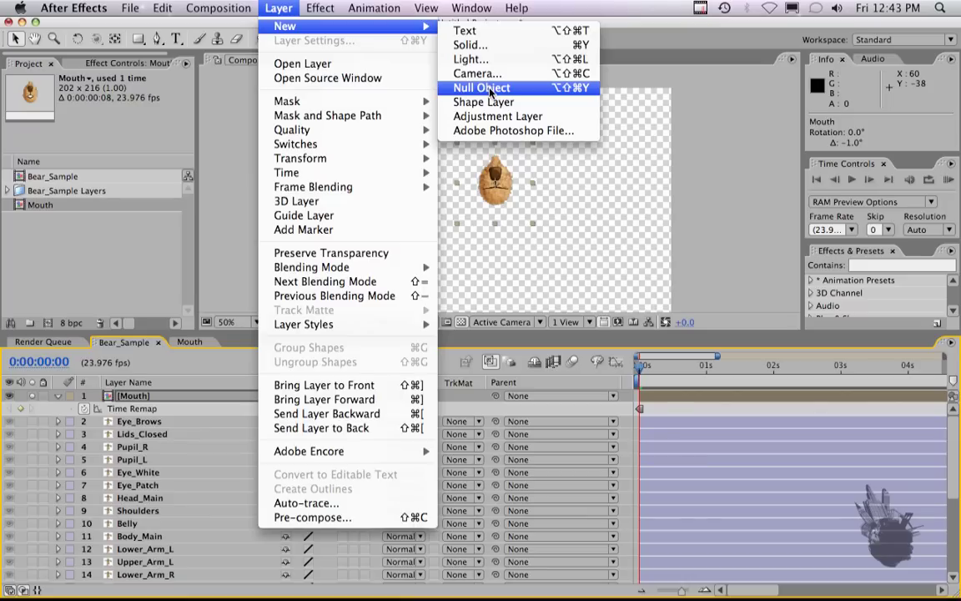
pyautogui.click(481, 86)
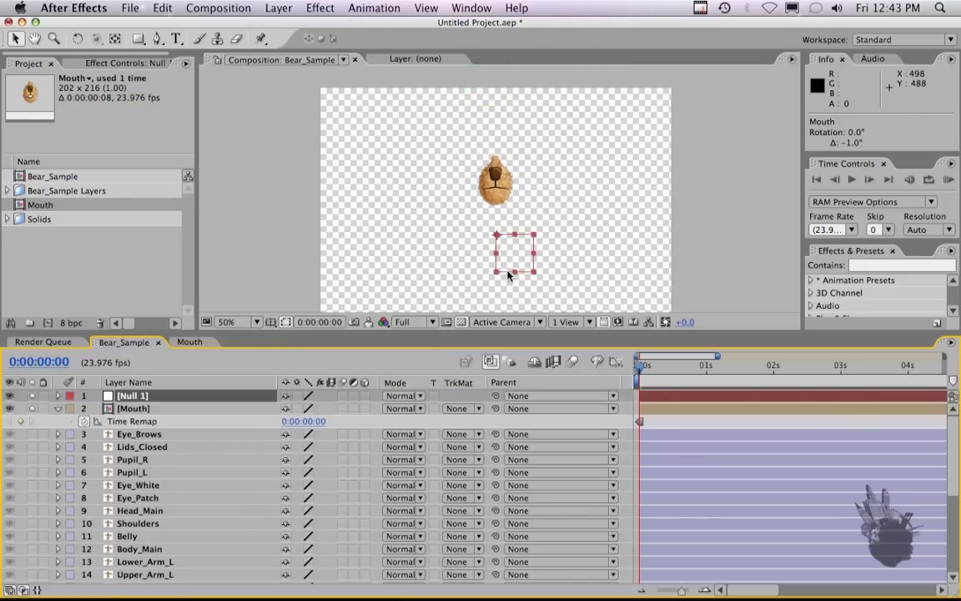
pyautogui.moveTo(514, 253); pyautogui.dragTo(531, 207)
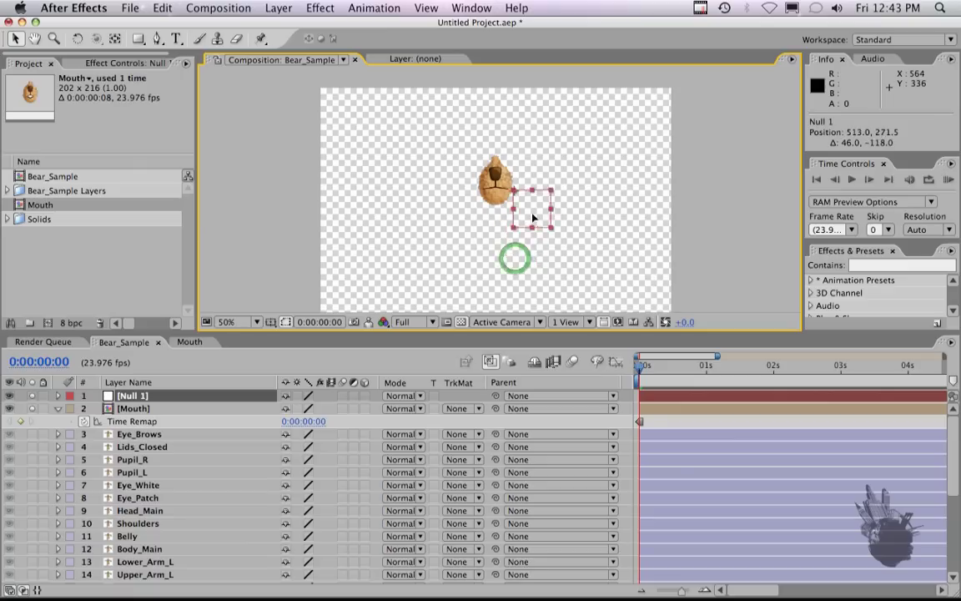
pyautogui.moveTo(531, 207); pyautogui.dragTo(511, 115)
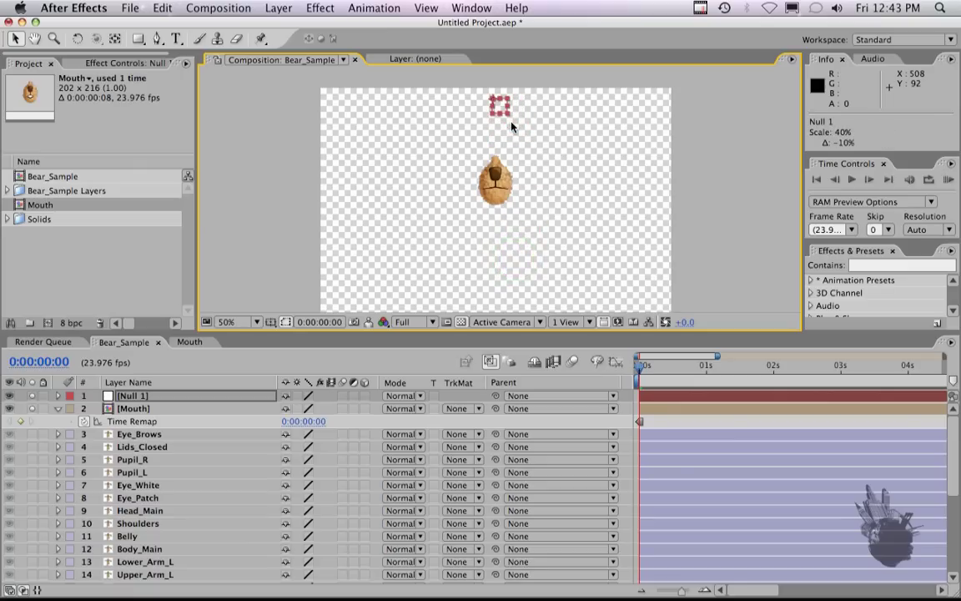
pyautogui.moveTo(640, 100)
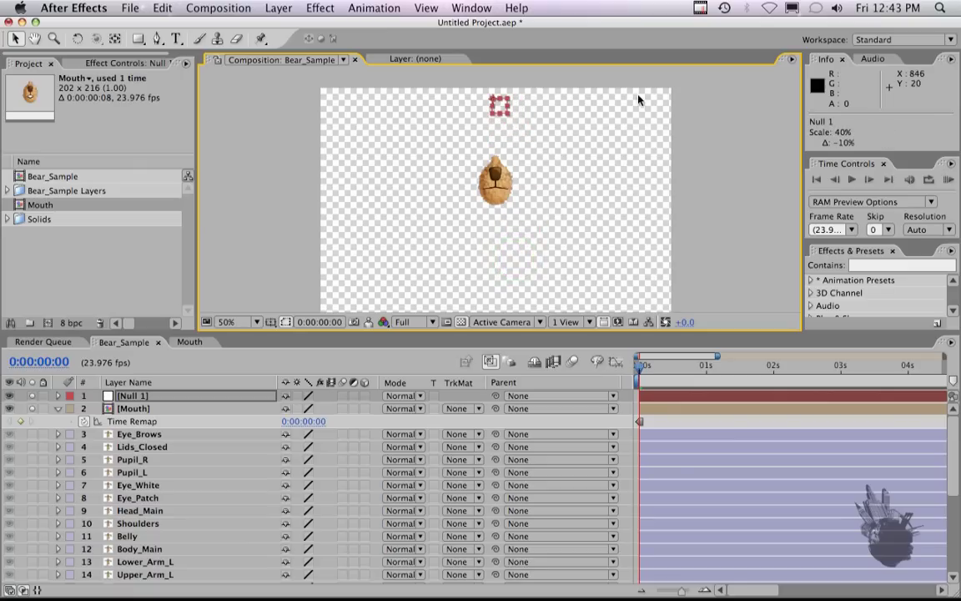
pyautogui.moveTo(492, 210)
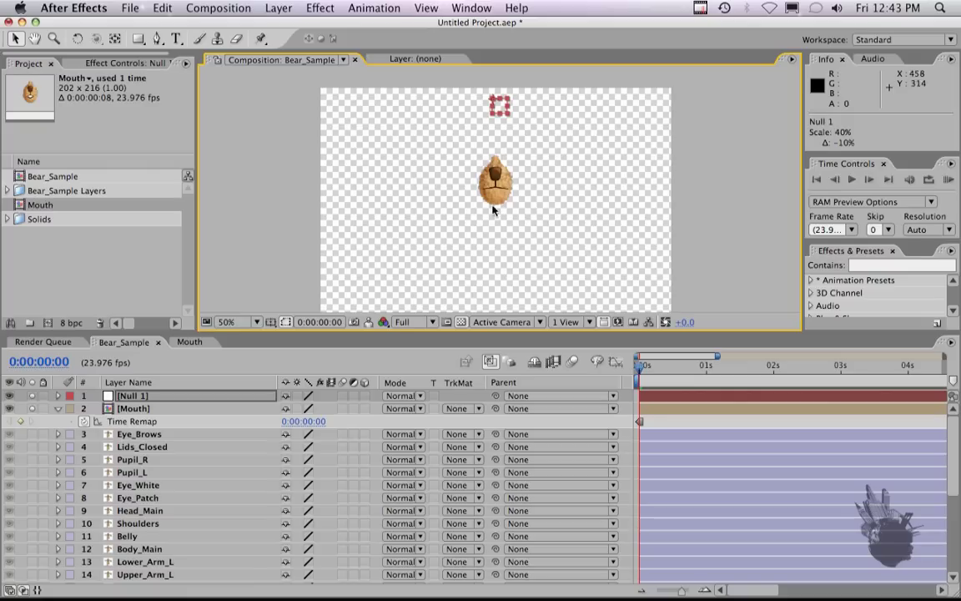
pyautogui.moveTo(431, 114)
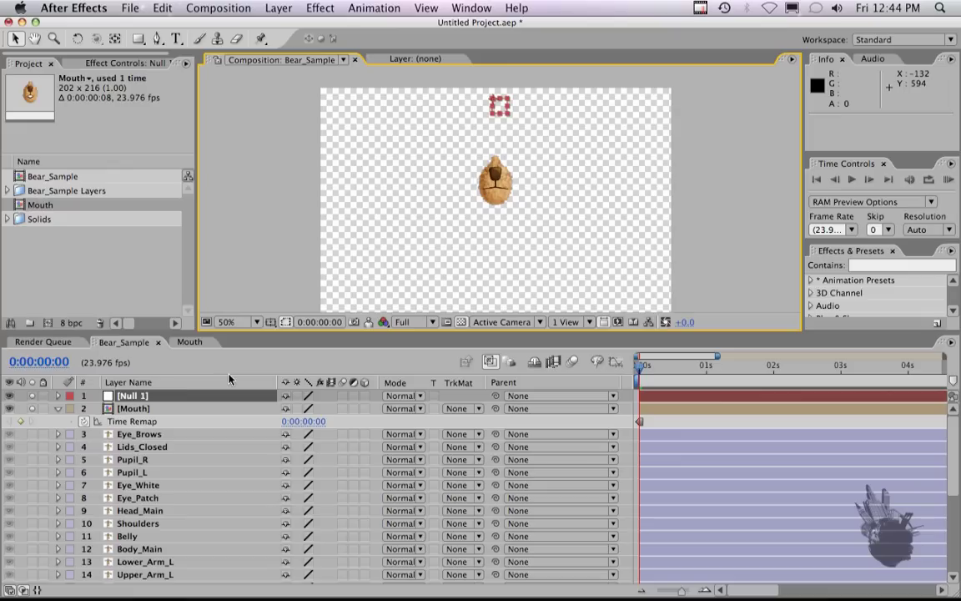
# Step: Rename the Null 1 layer to 'Mouth Select' and reveal its Rotation property
pyautogui.click(133, 396)
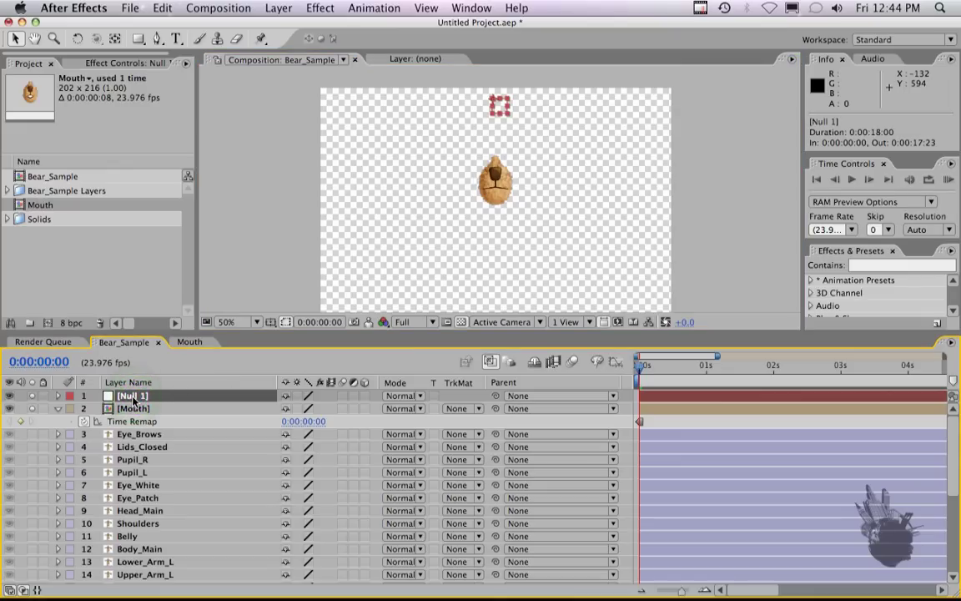
pyautogui.doubleClick(134, 395)
pyautogui.write('Mouth Sele')
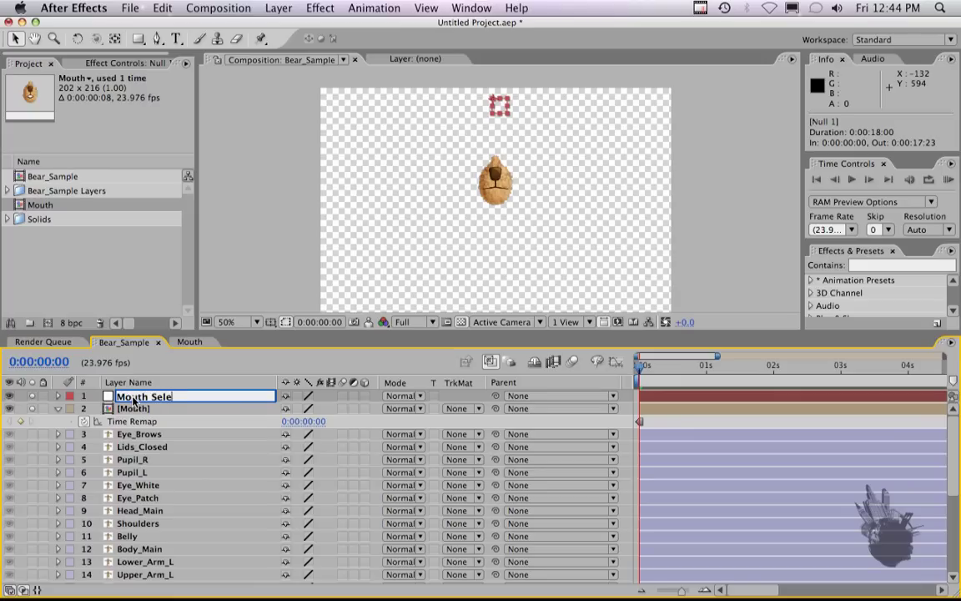
pyautogui.press('Return')
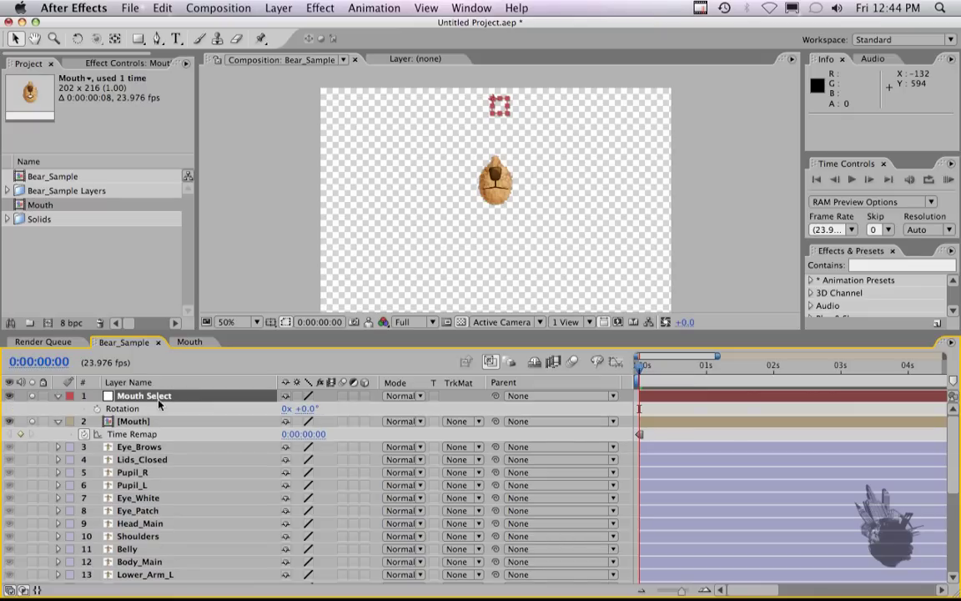
pyautogui.moveTo(97, 409)
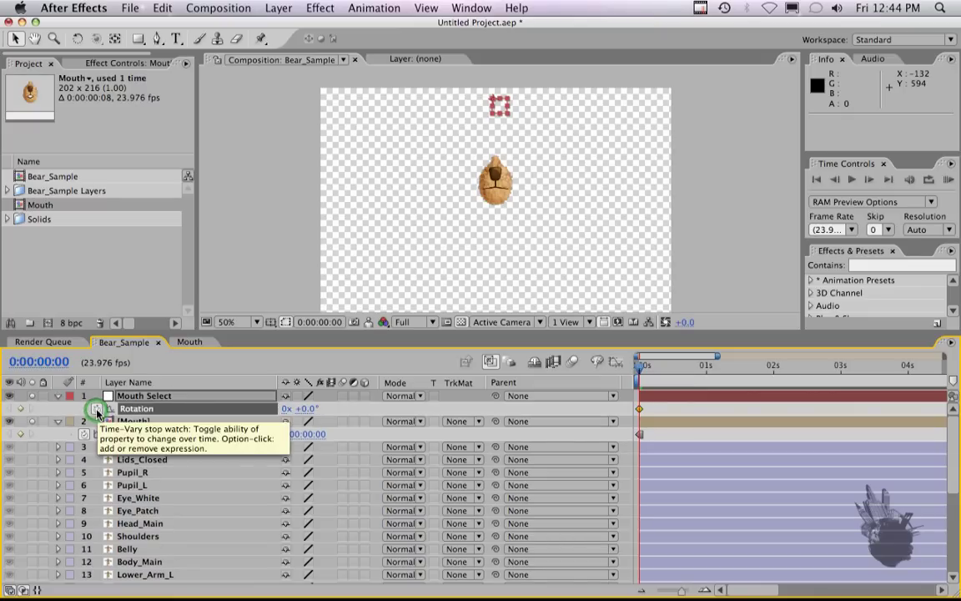
# Step: Add an expression to the Mouth layer's Time Remap via its stopwatch
pyautogui.click(97, 409)
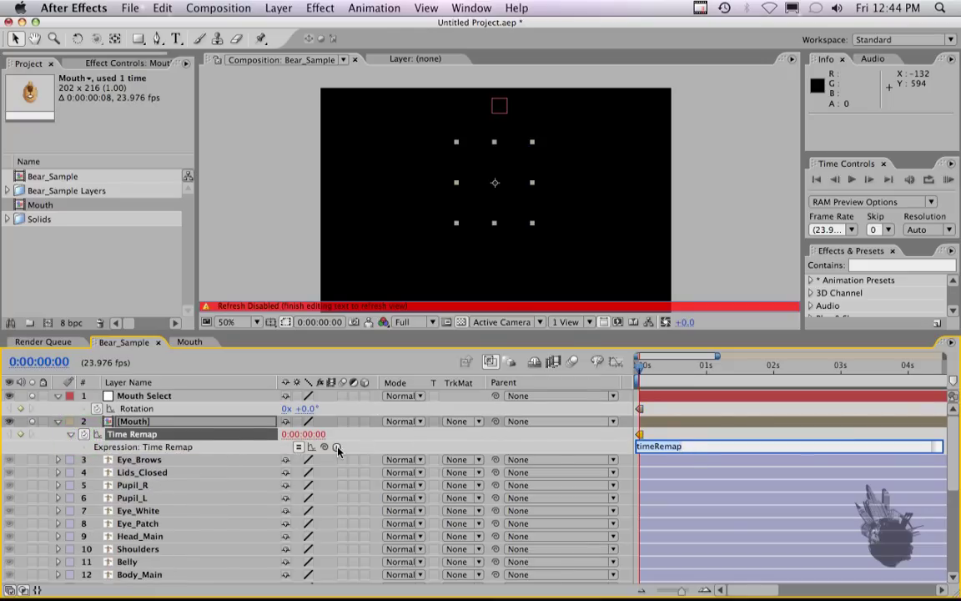
pyautogui.moveTo(324, 448)
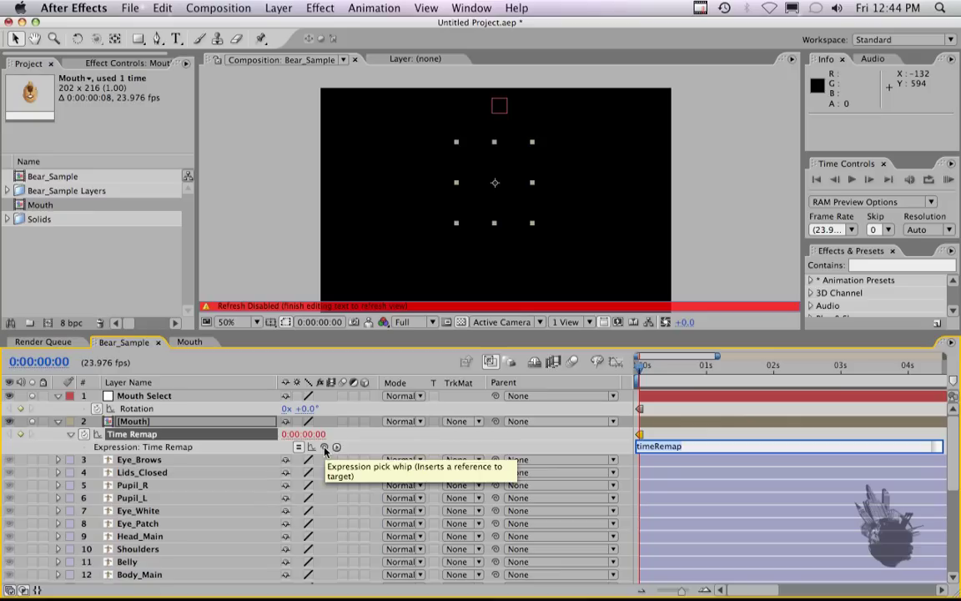